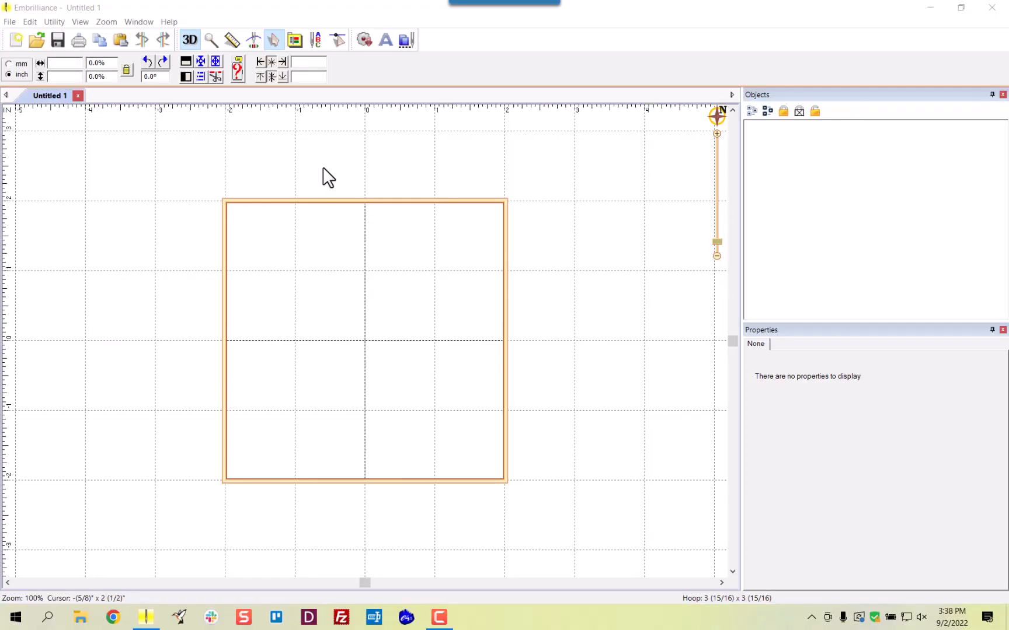
mouse_move(387, 78)
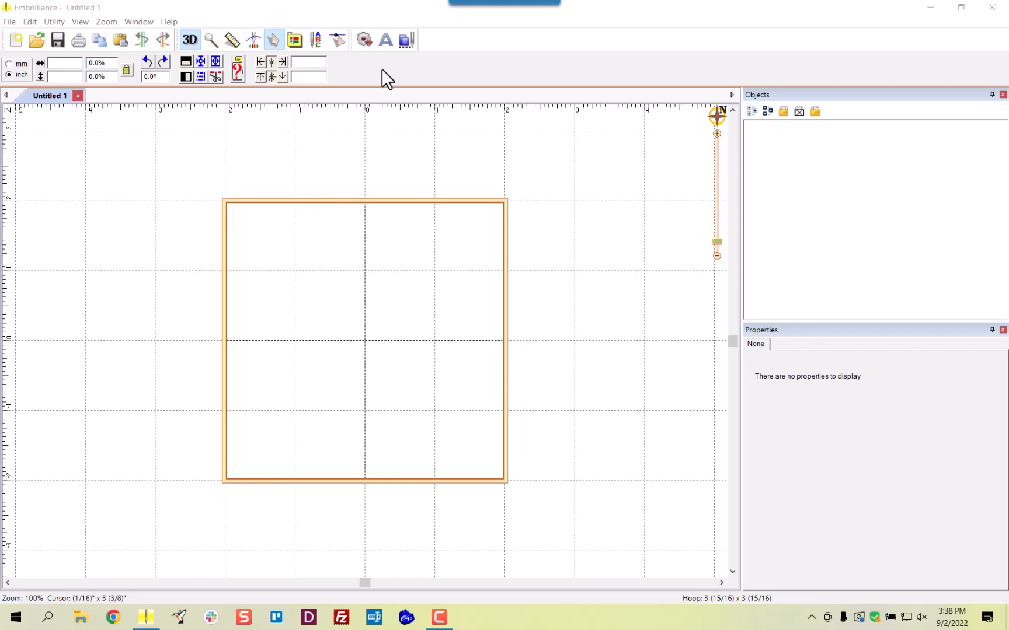
Add a default ABC lettering object centred in the hoop with the Create Letters tool
left_click(385, 40)
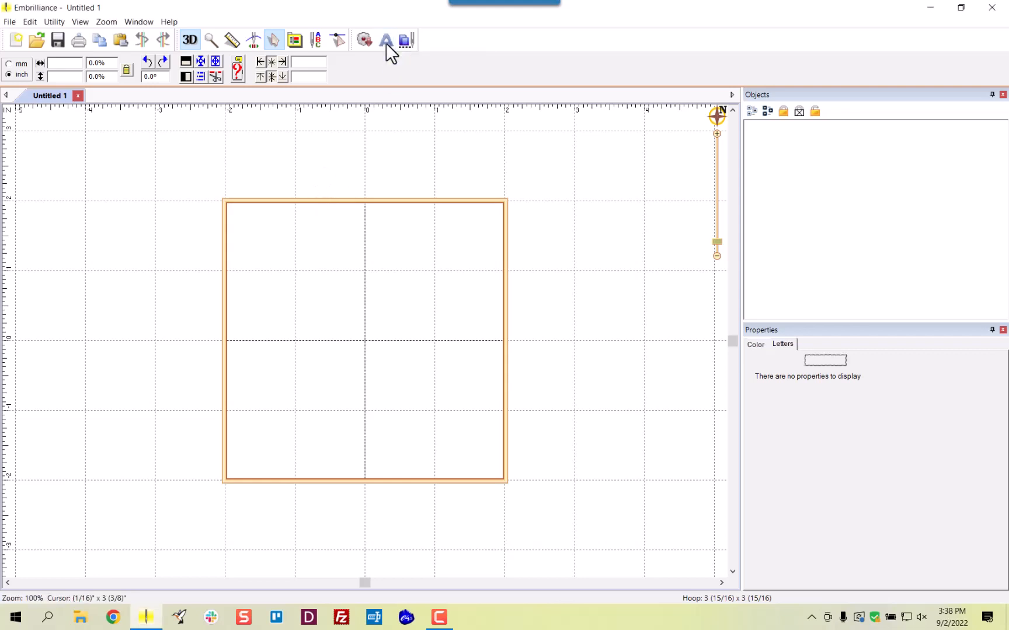
left_click(385, 40)
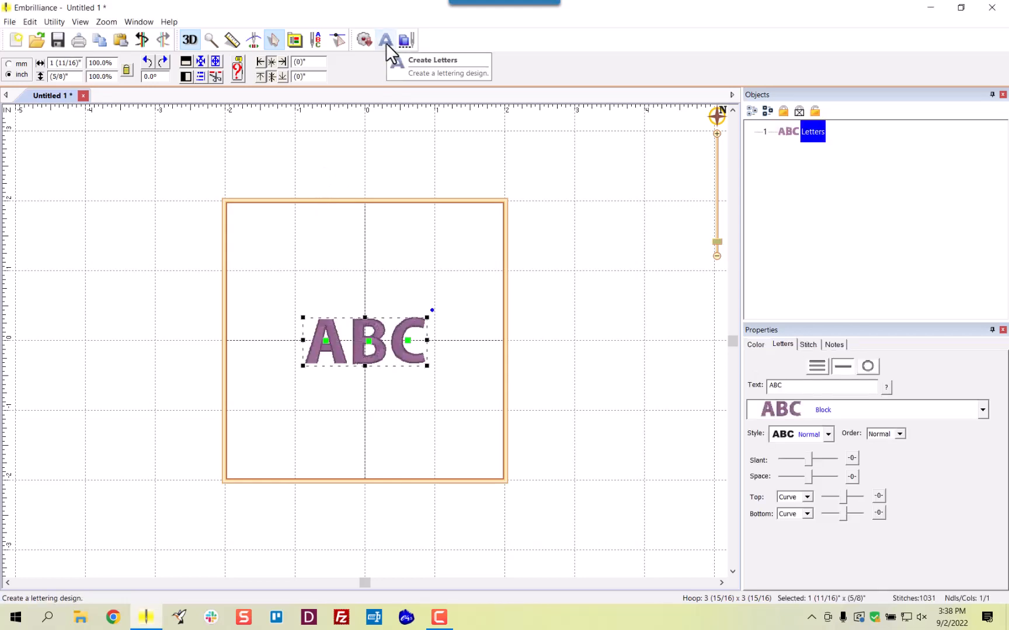
mouse_move(331, 357)
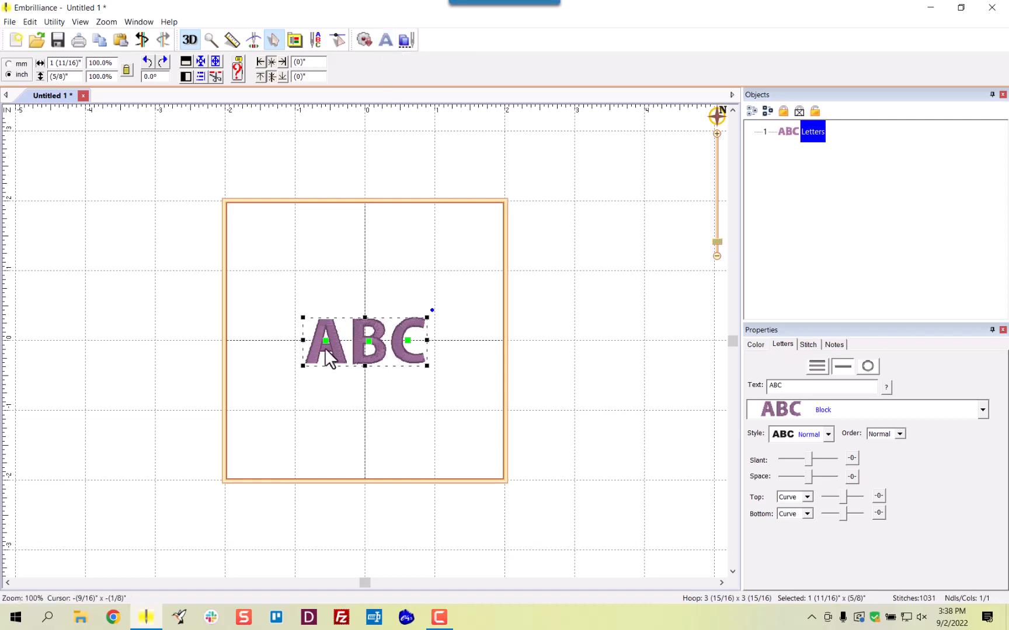
mouse_move(405, 354)
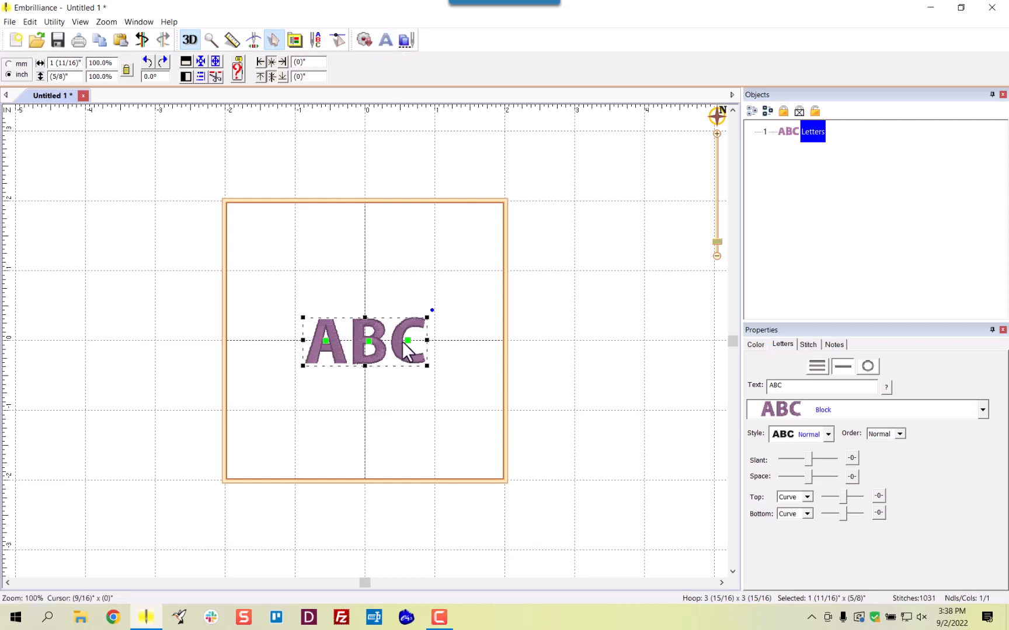
Choose the DBJJ Maren Mono 4 in wreath monogram font for the ABC lettering
left_click(980, 410)
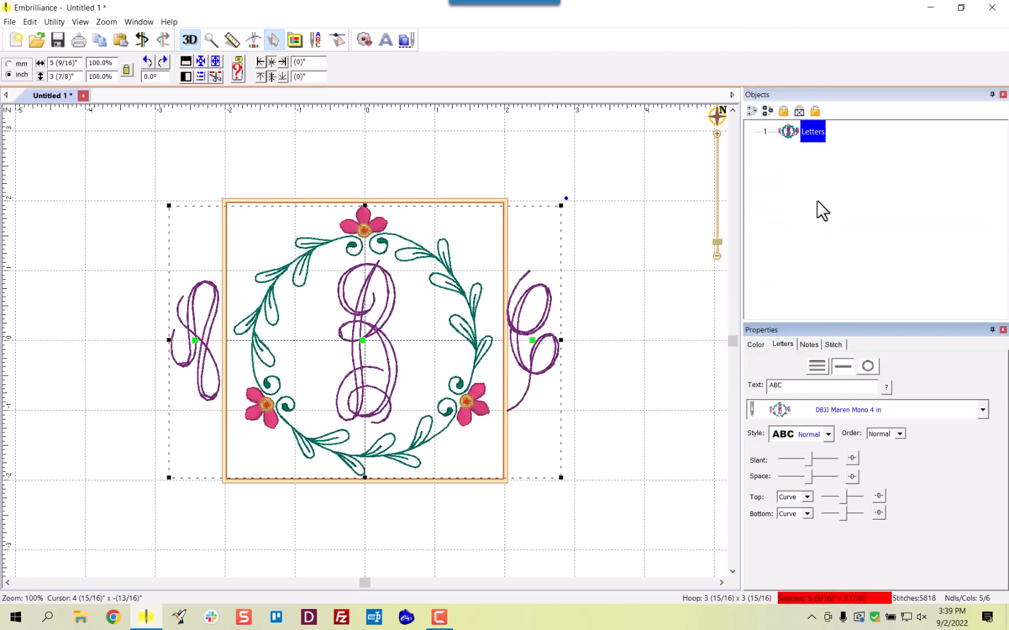
mouse_move(132, 361)
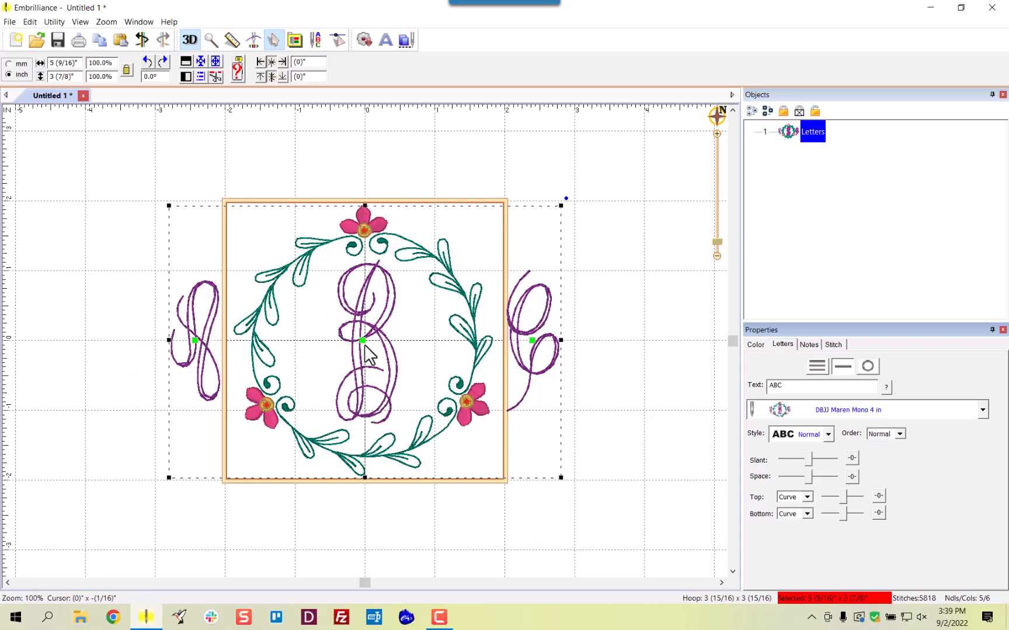
mouse_move(550, 361)
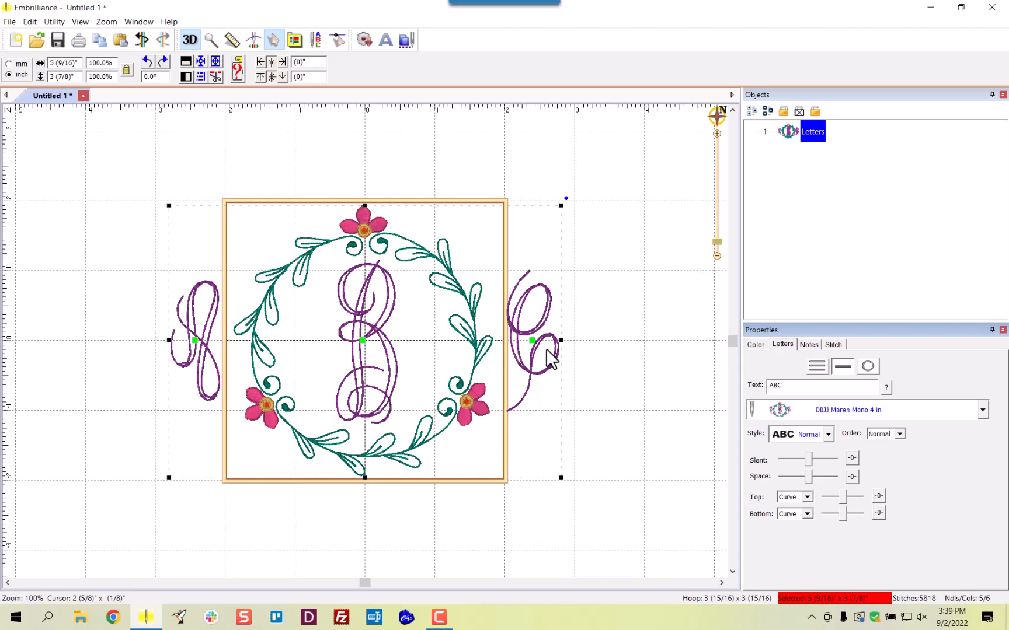
mouse_move(196, 350)
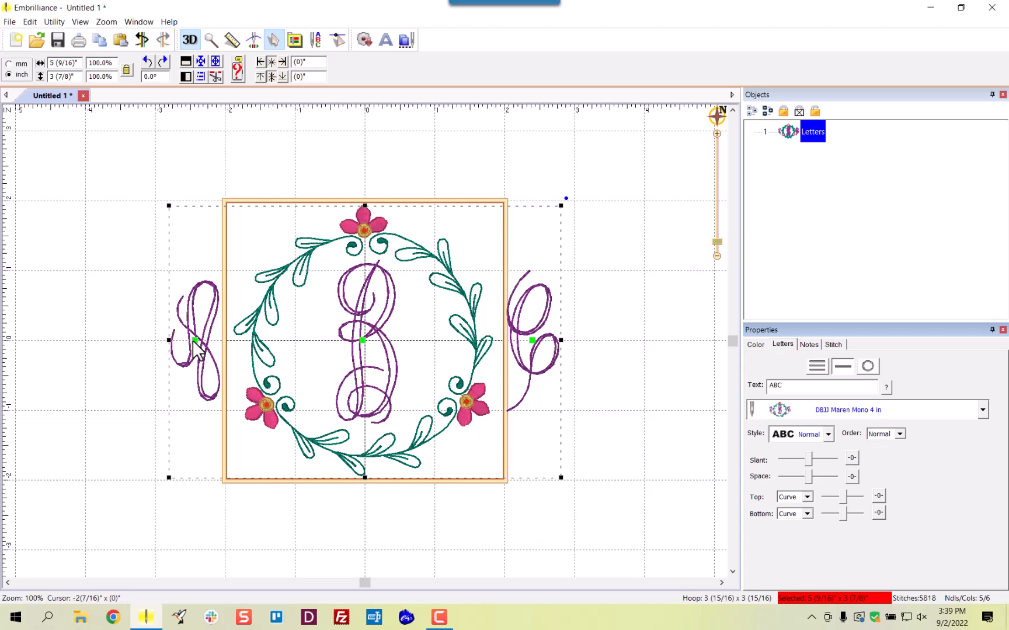
left_click(198, 341)
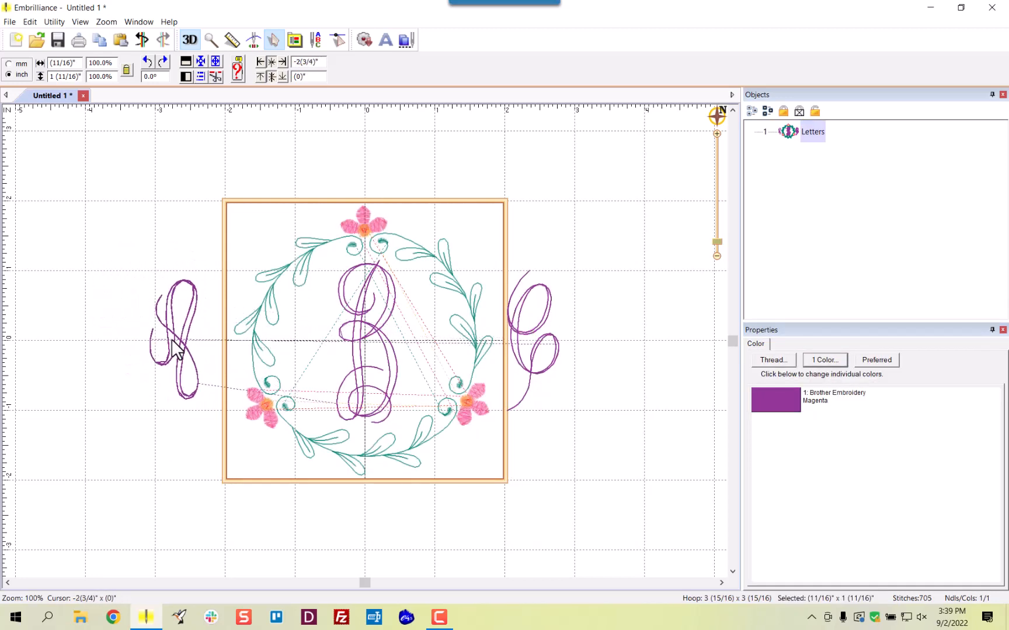
left_click(174, 341)
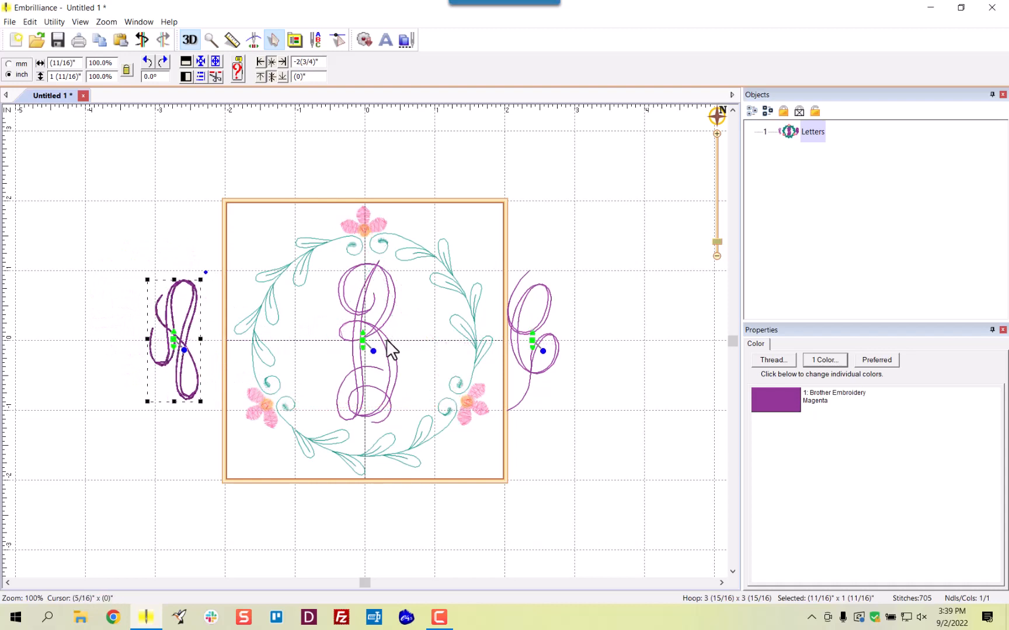
left_click(376, 357)
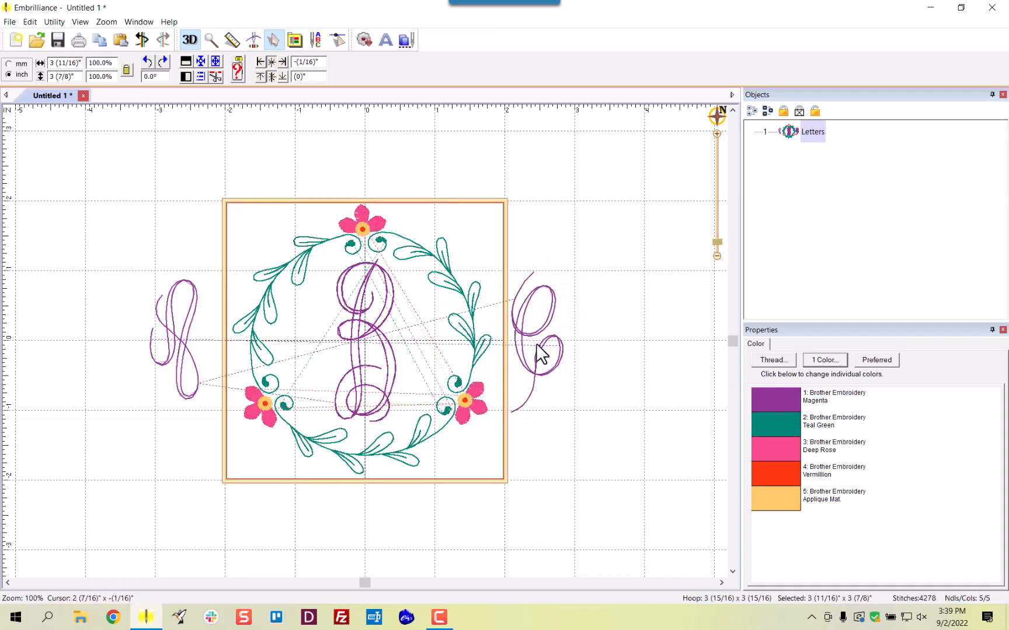
left_click(813, 132)
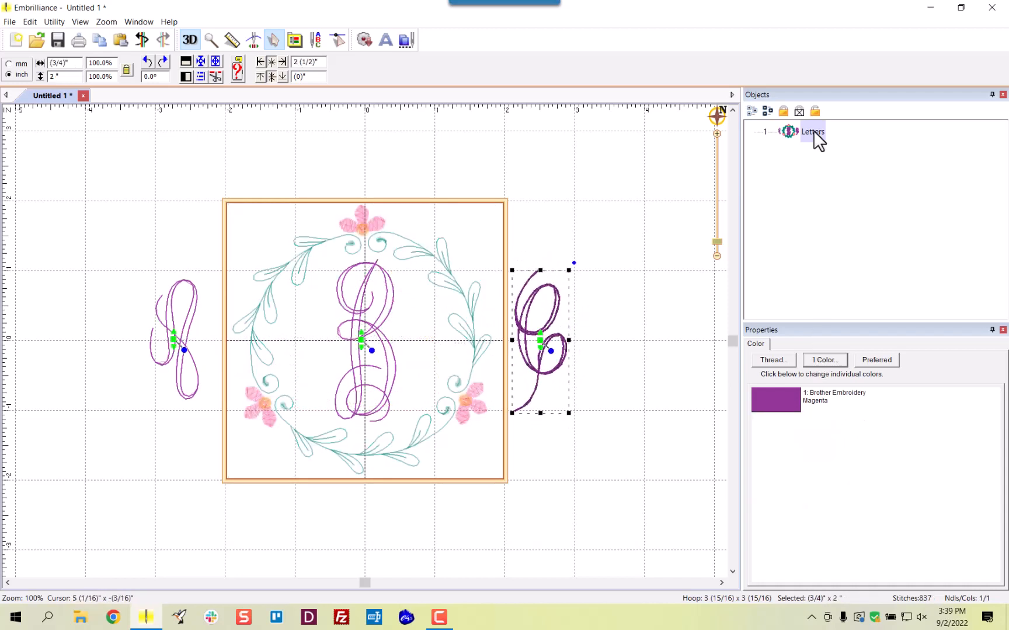
left_click(811, 130)
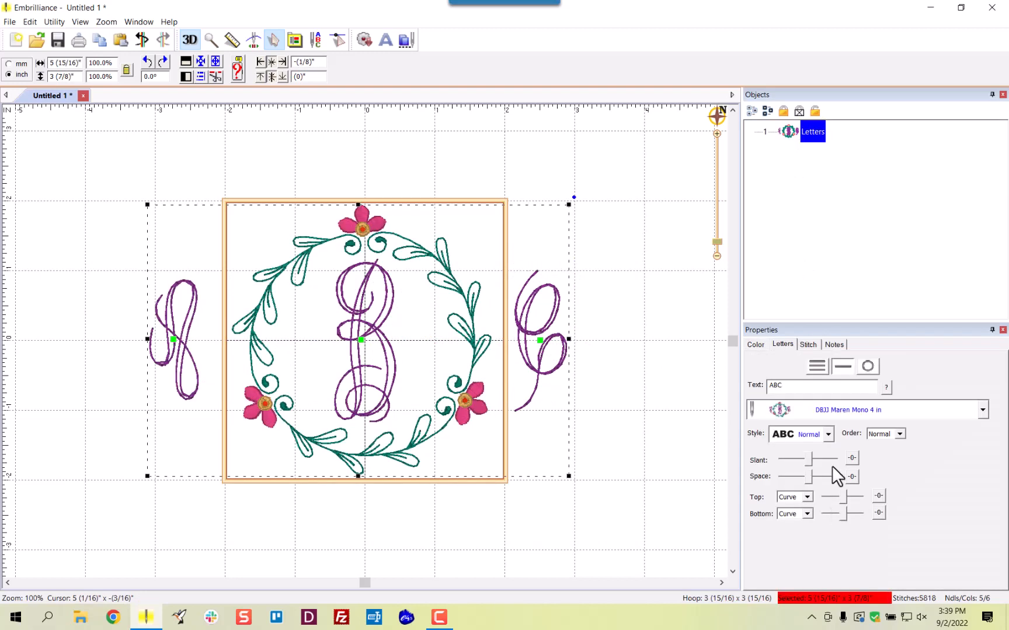
Replace the text with jtc and move the C inward so it sits inside the wreath
triple_click(821, 385)
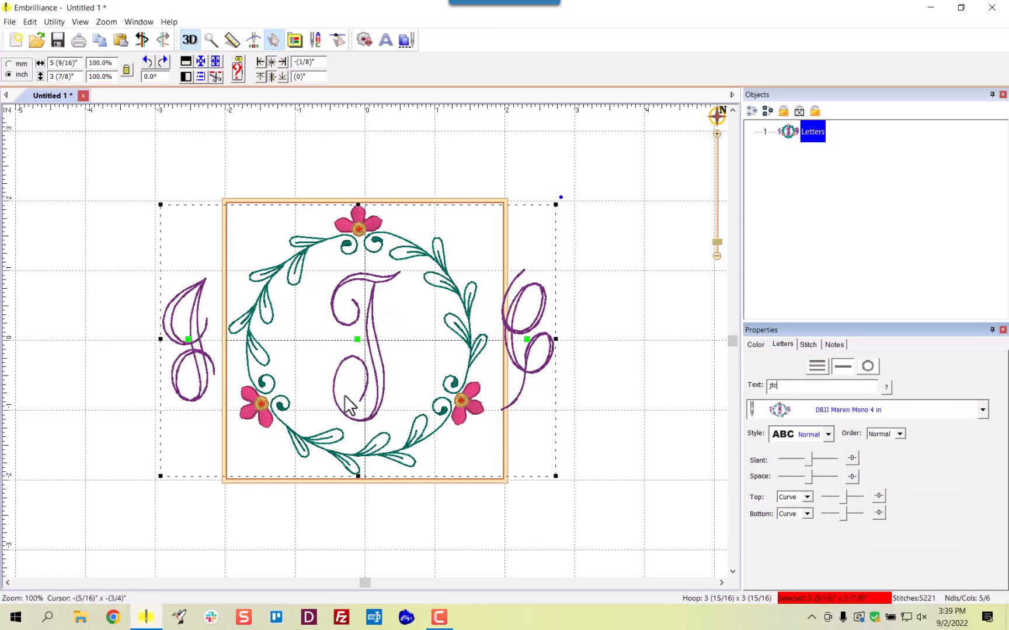
mouse_move(192, 348)
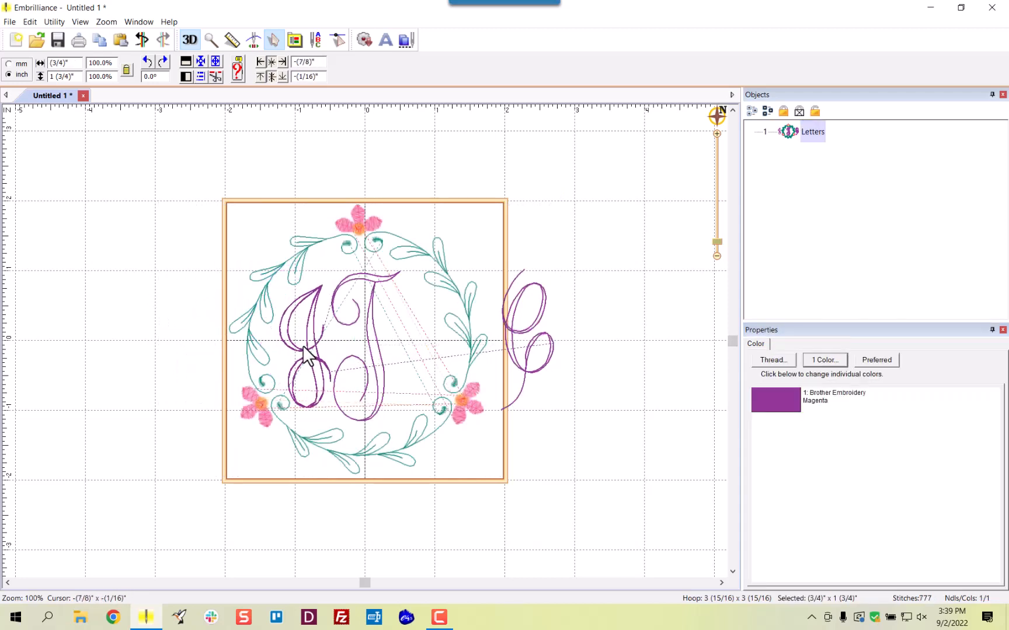
left_click(306, 358)
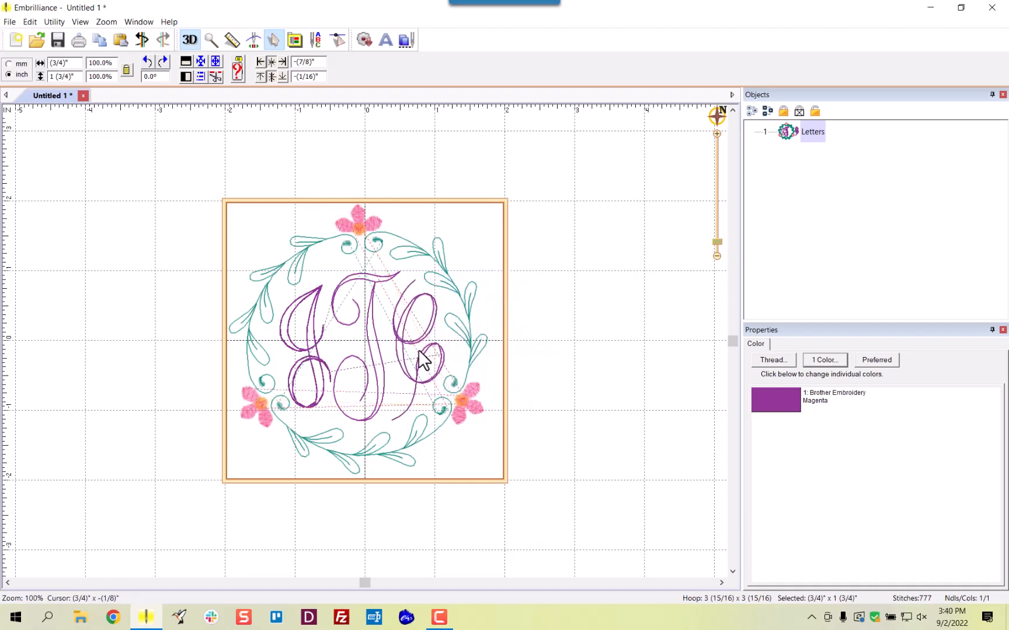
left_click(665, 425)
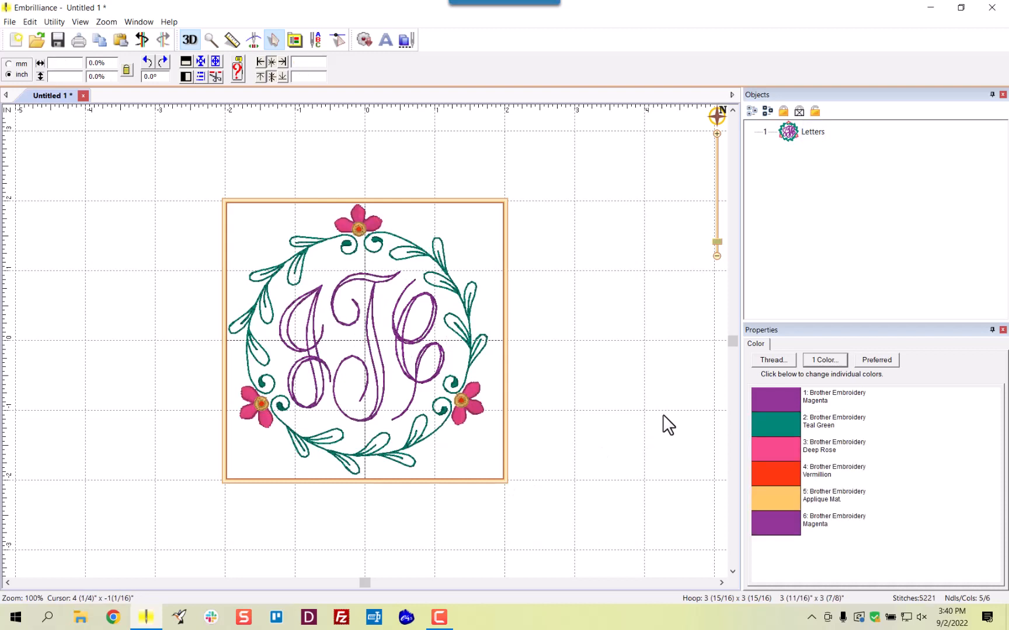
Select the whole JTC lettering design and center it in the hoop
left_click(812, 131)
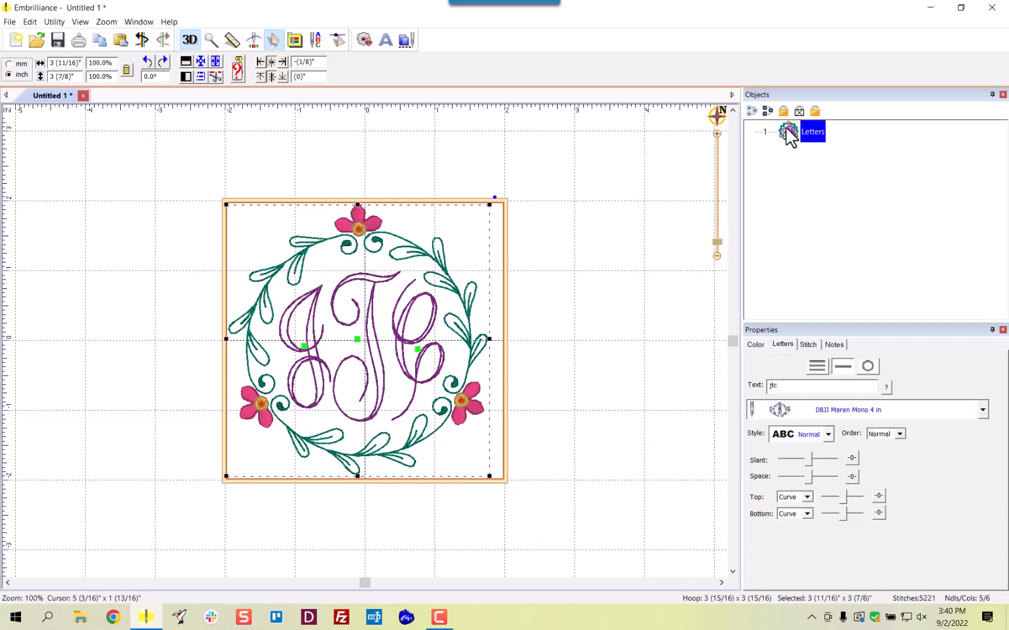
mouse_move(206, 70)
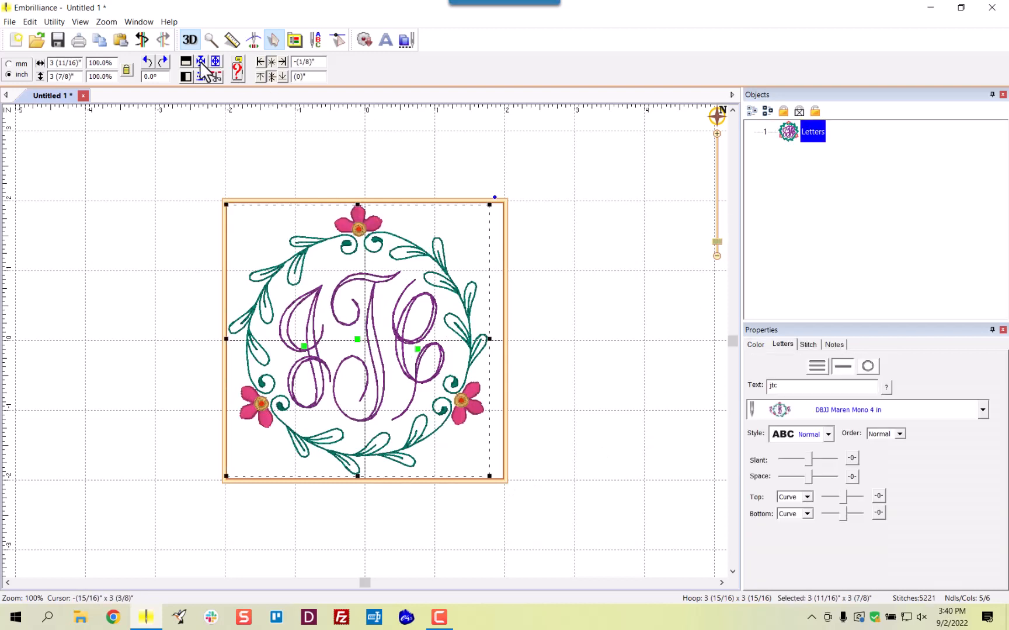
mouse_move(201, 61)
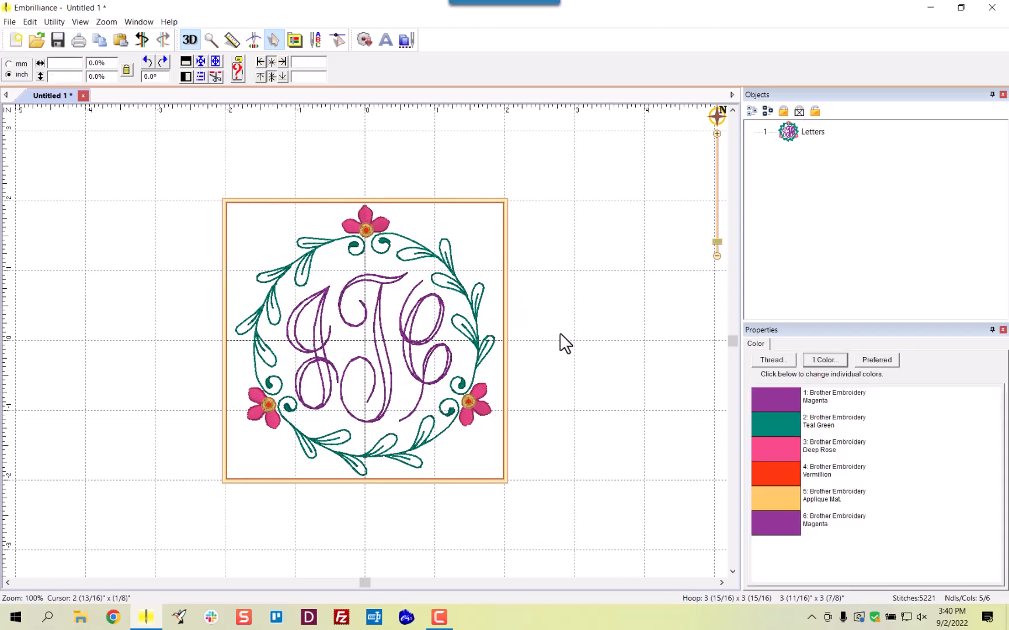
mouse_move(434, 400)
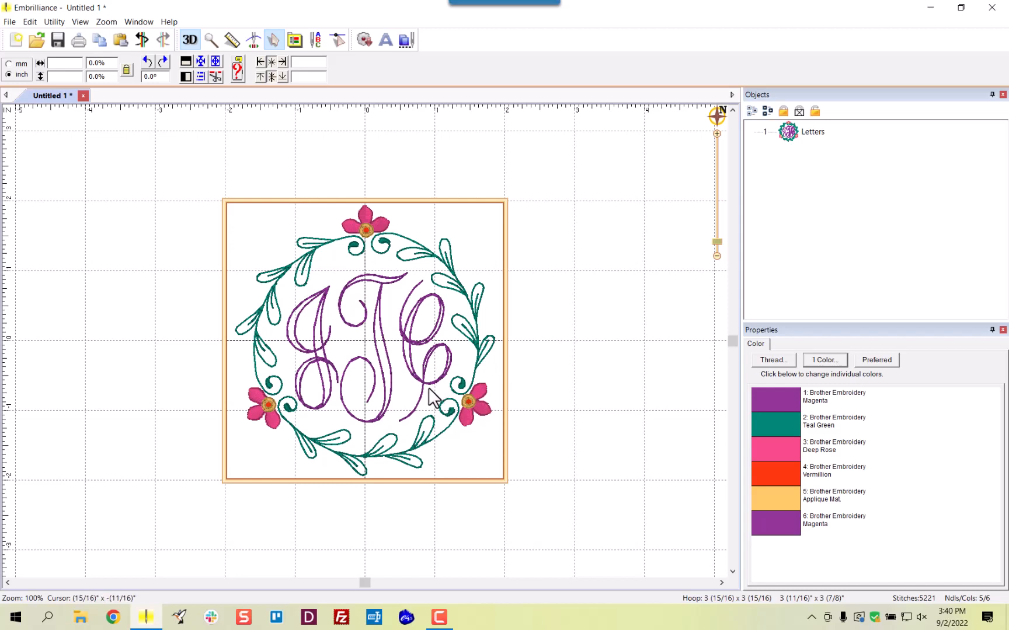
Select the J, then the C individually to shift the C closer to the T
left_click(813, 131)
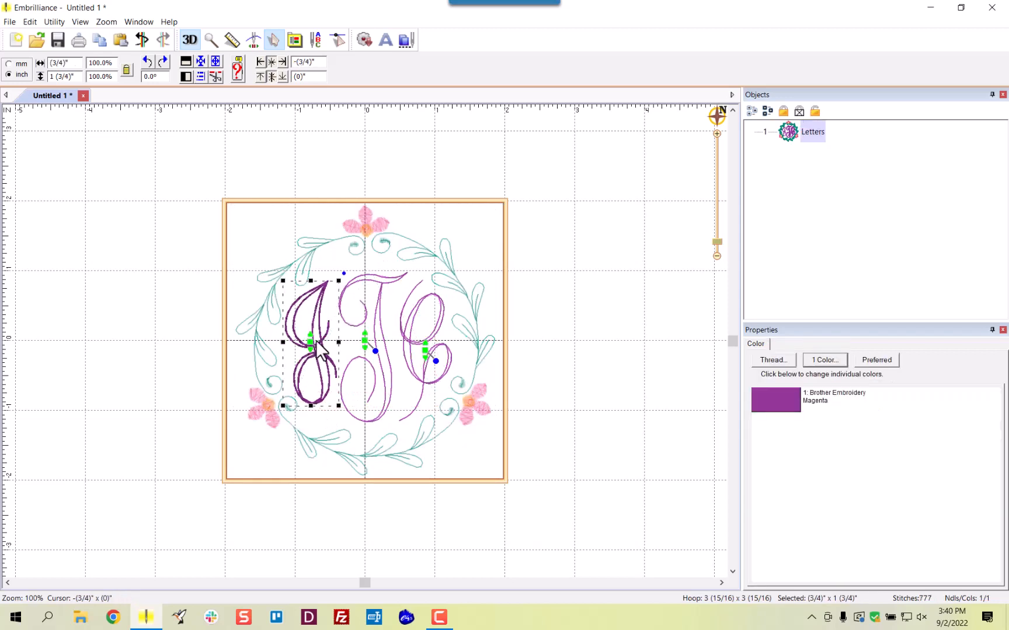
left_click(431, 363)
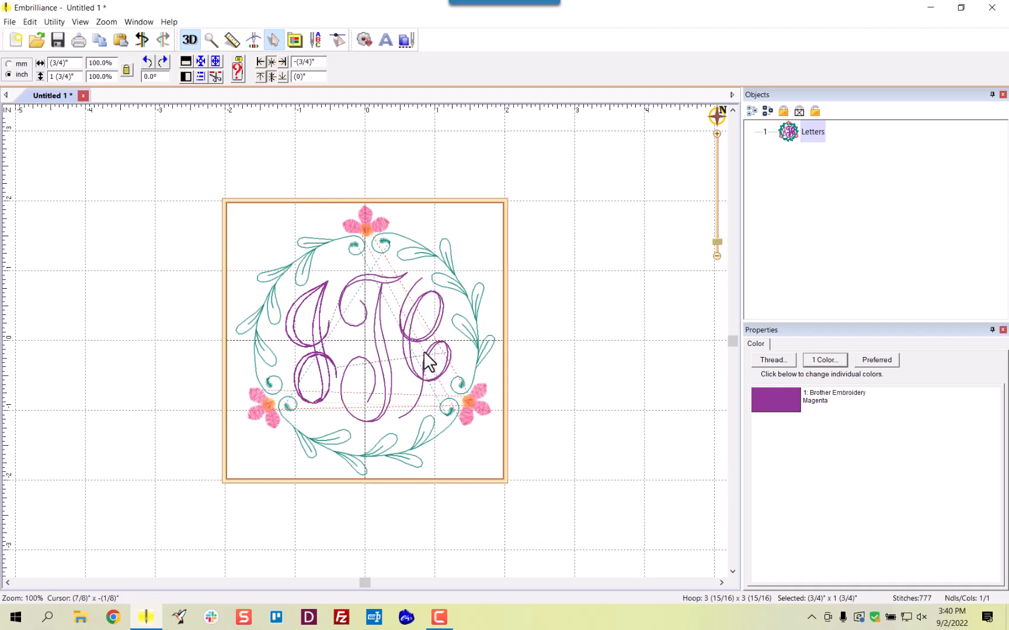
left_click(431, 303)
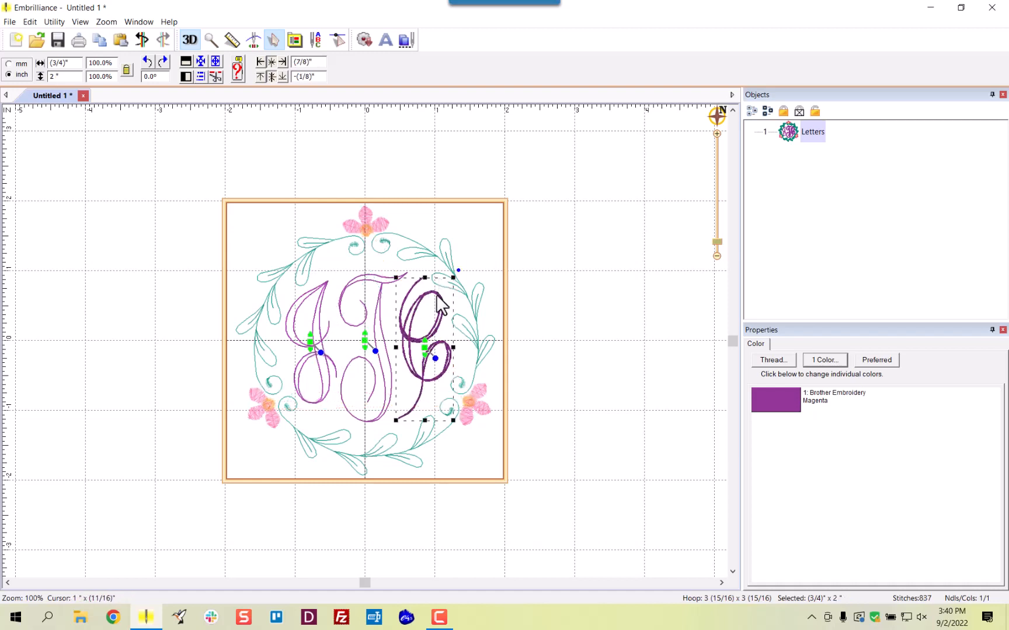
mouse_move(299, 325)
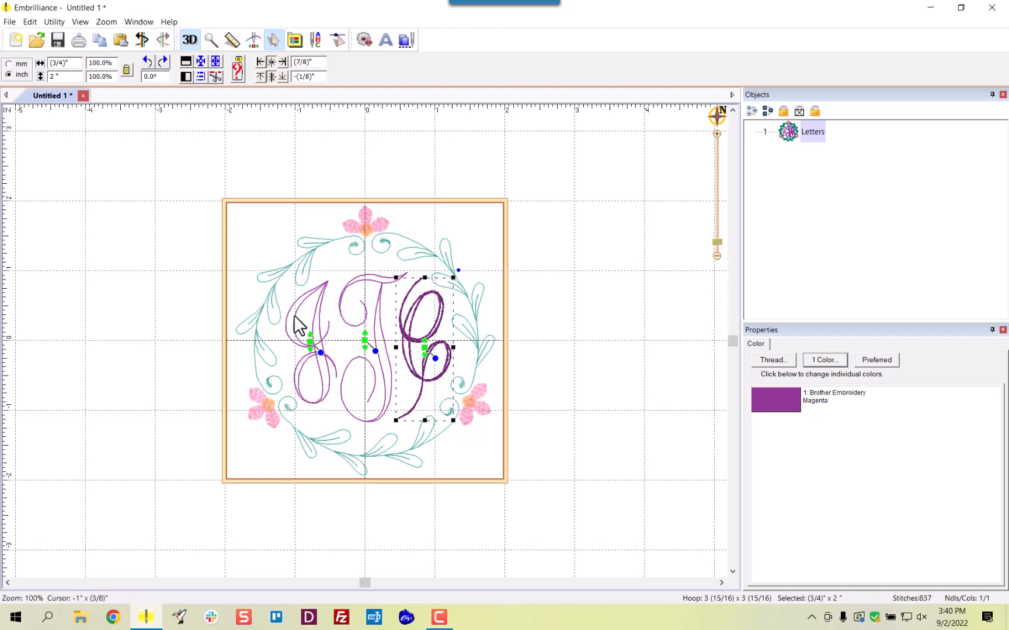
mouse_move(374, 430)
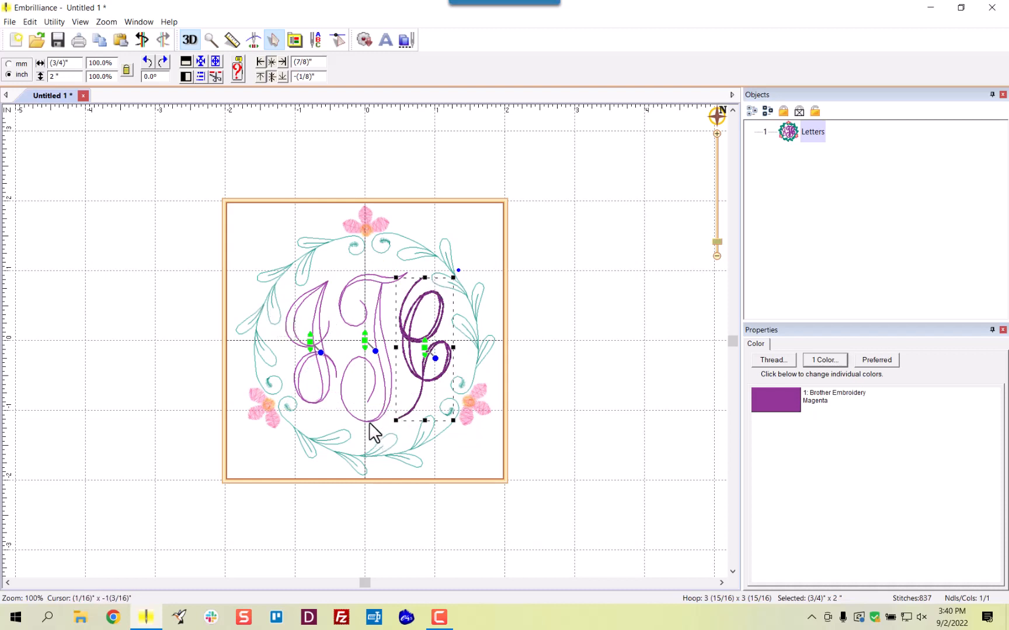
mouse_move(374, 392)
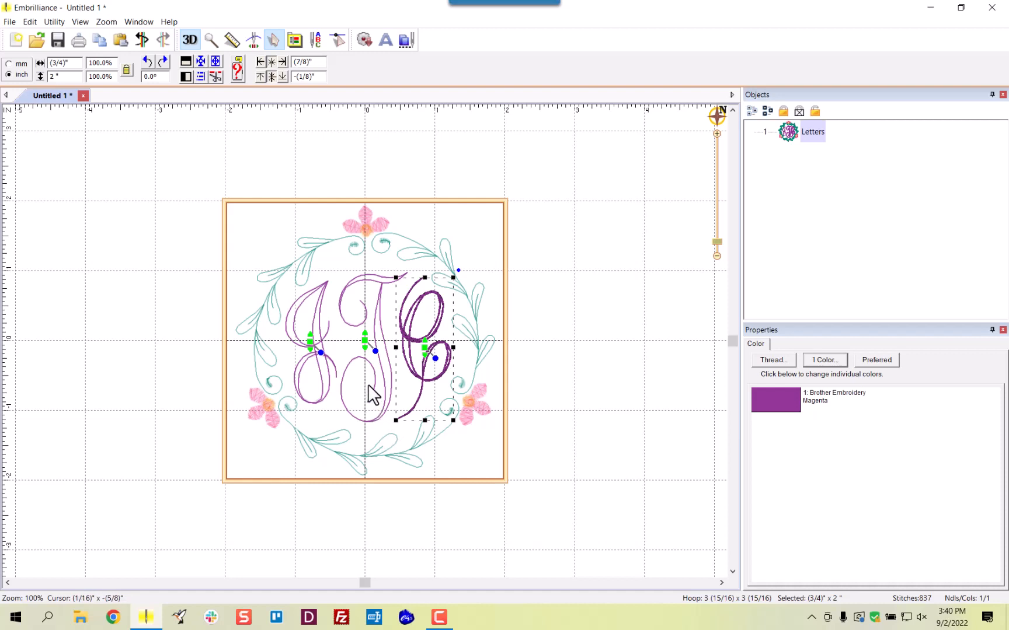
mouse_move(415, 293)
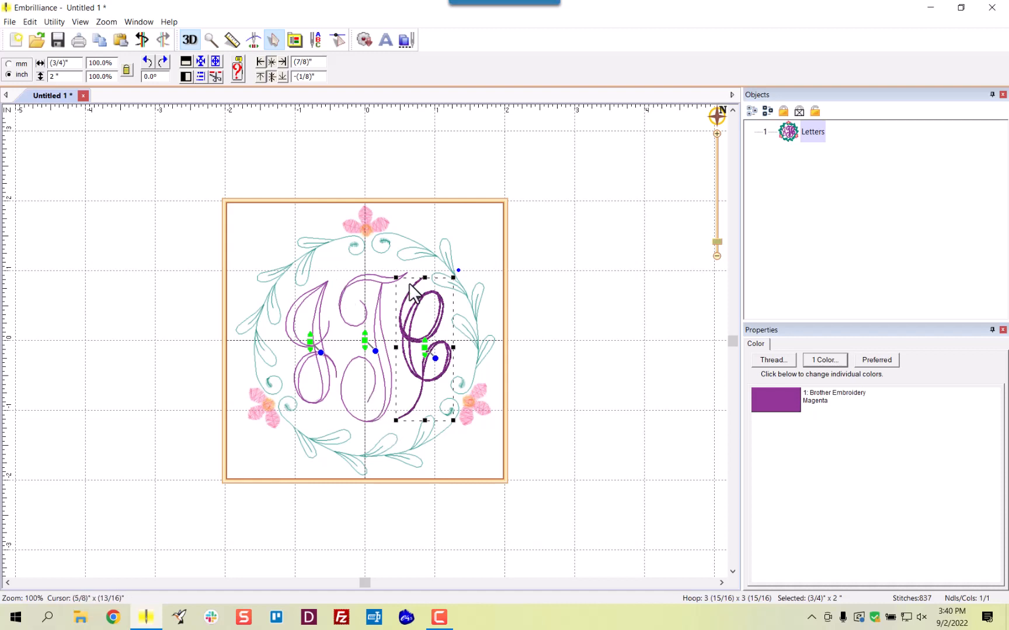
mouse_move(560, 325)
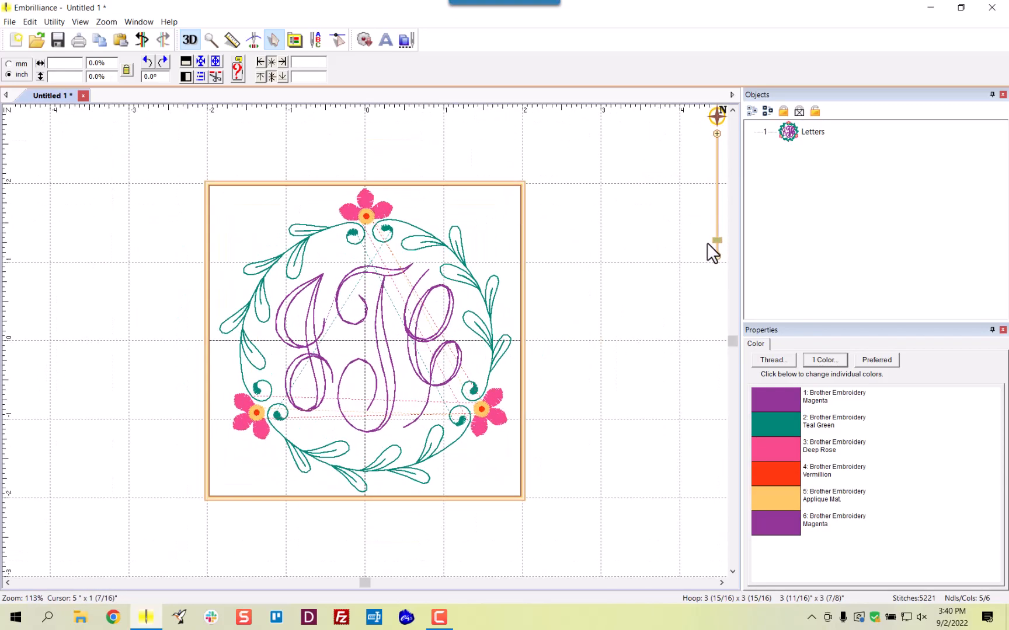
left_click(569, 495)
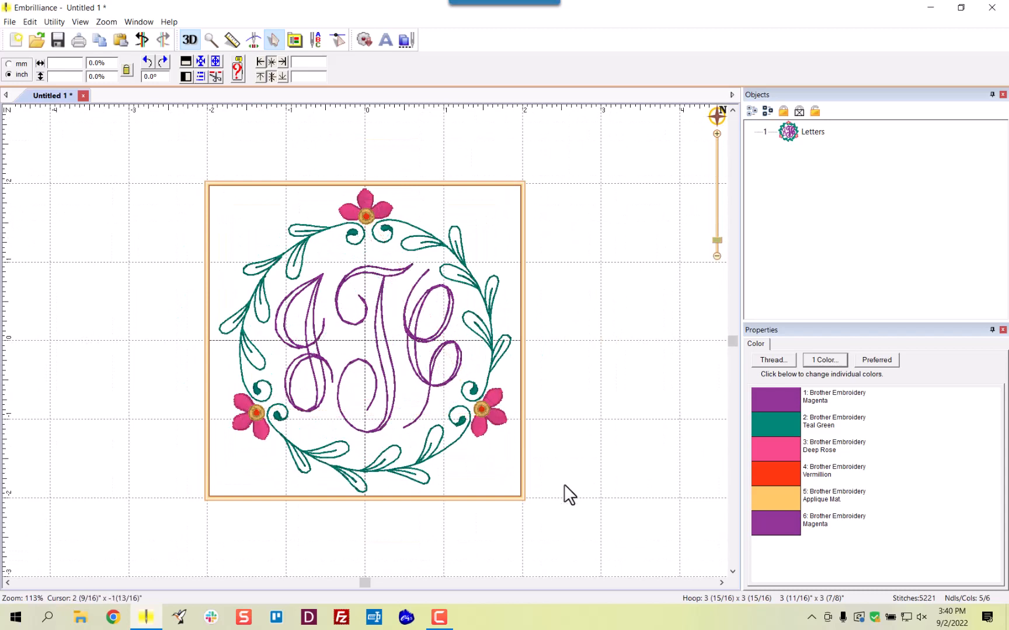
mouse_move(247, 209)
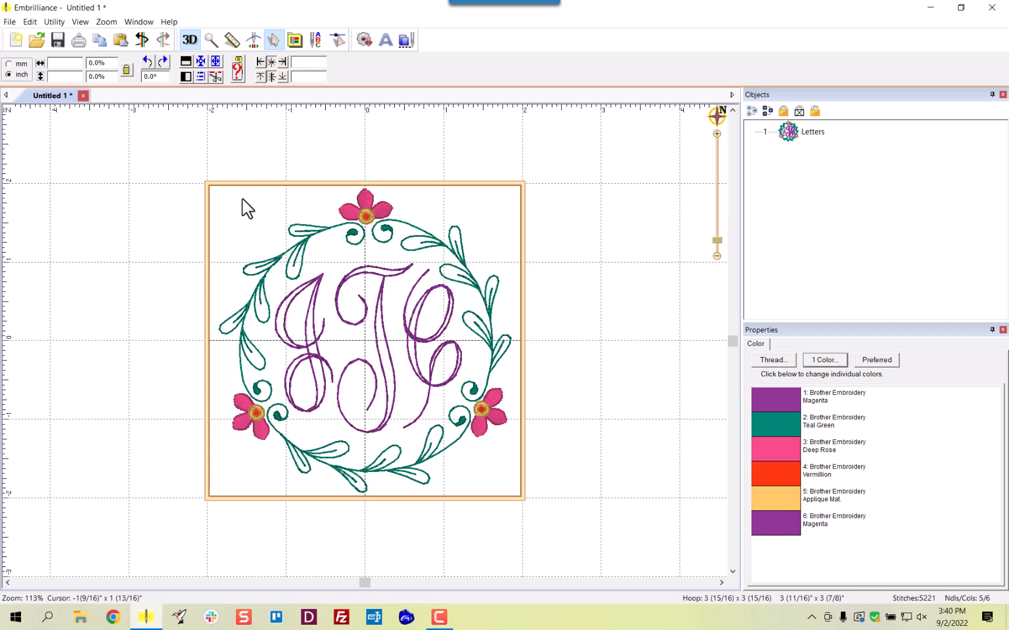
mouse_move(635, 362)
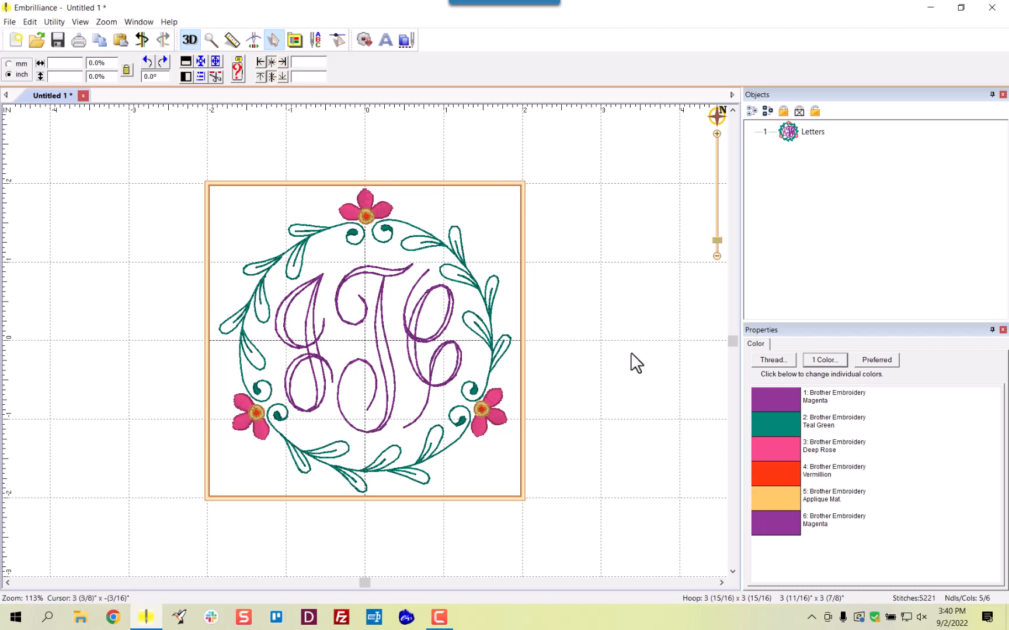
mouse_move(788, 135)
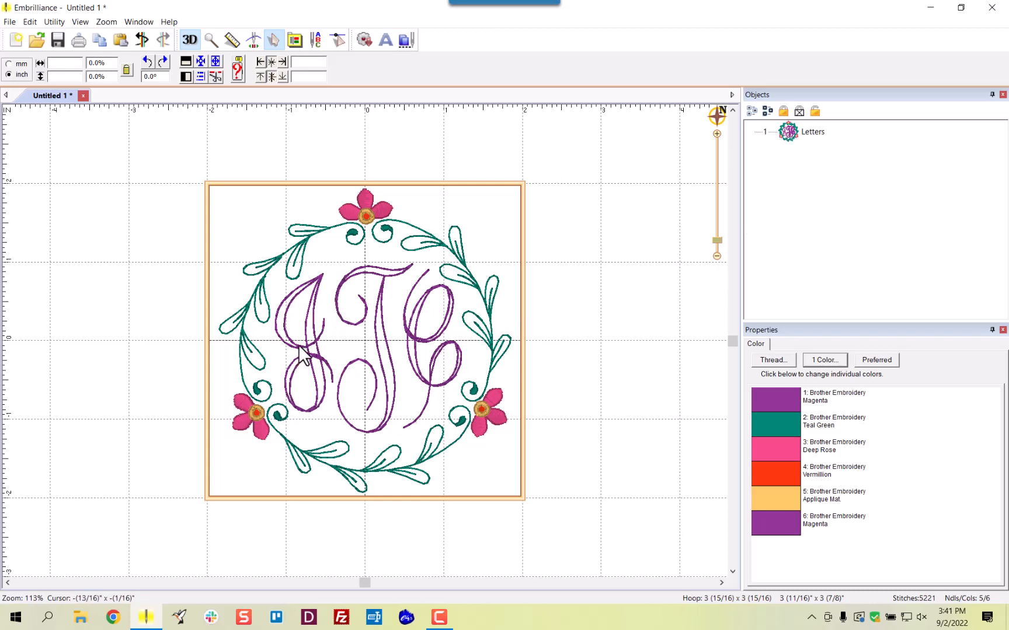
left_click(308, 357)
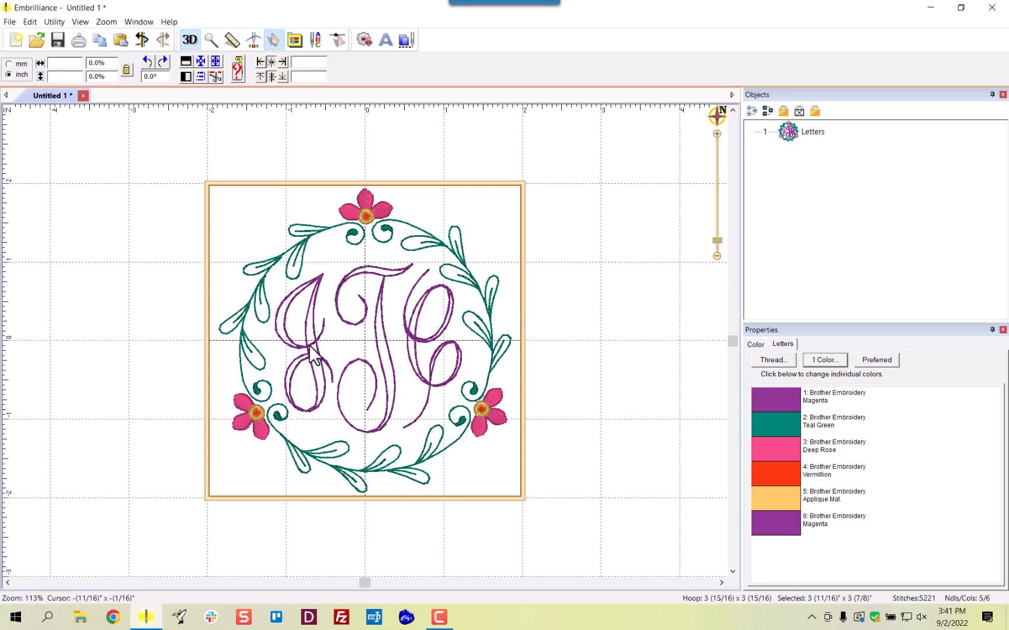
left_click(308, 341)
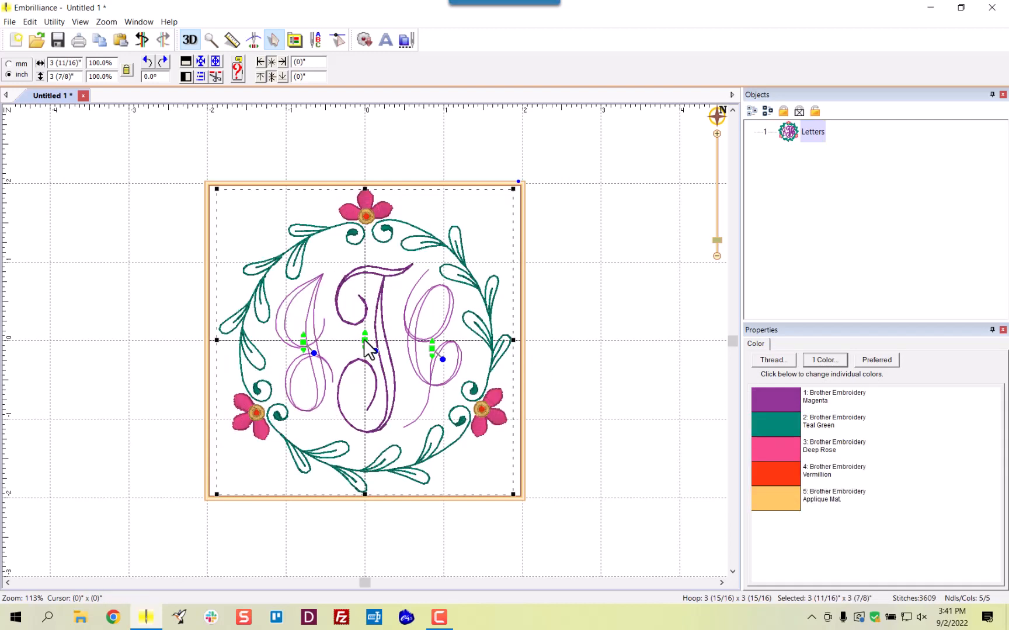
mouse_move(774, 411)
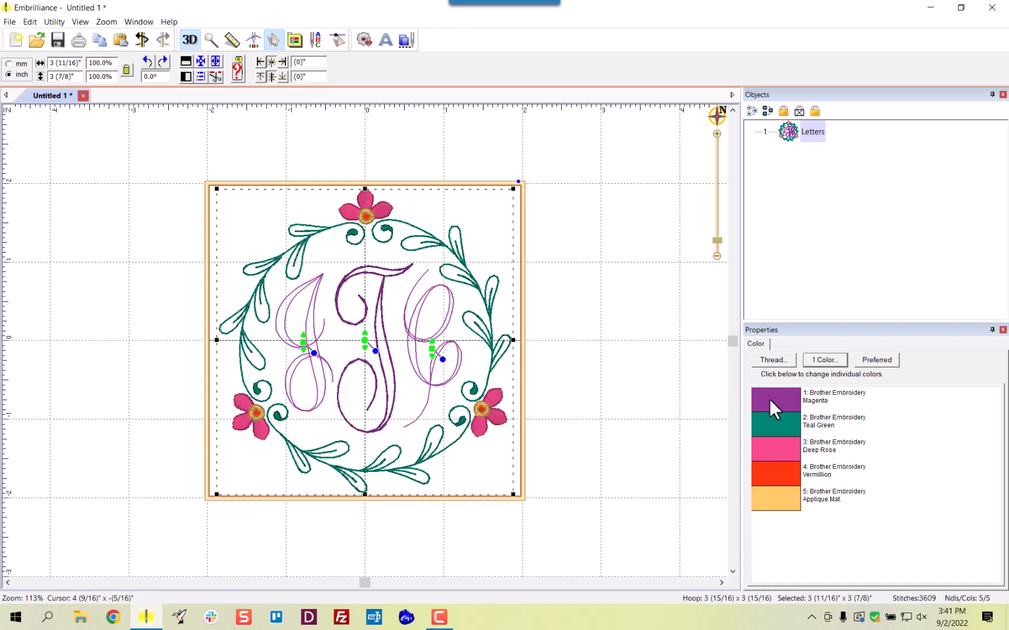
mouse_move(775, 431)
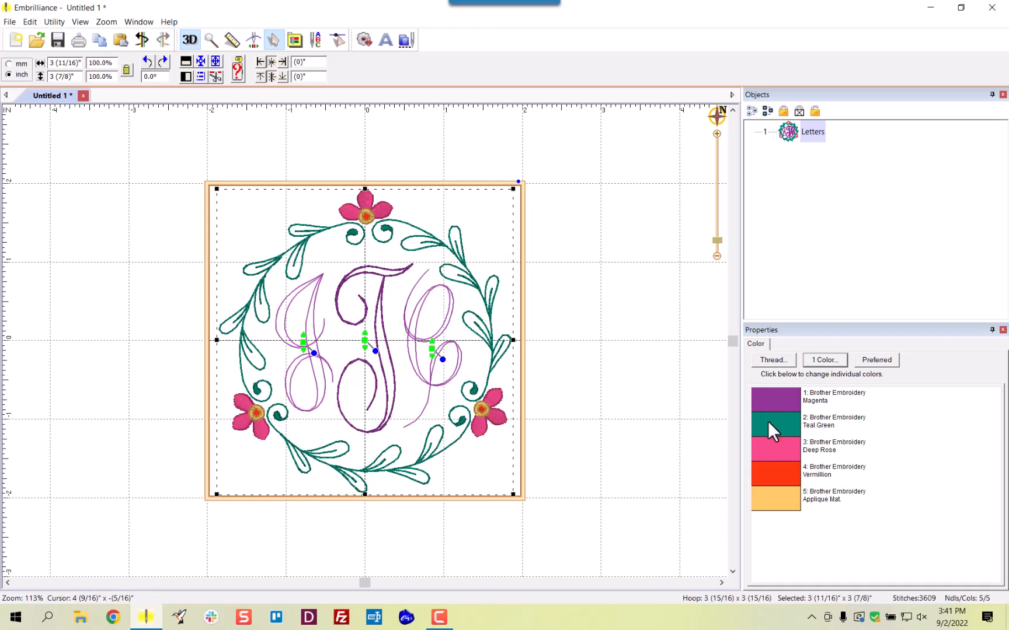
mouse_move(774, 456)
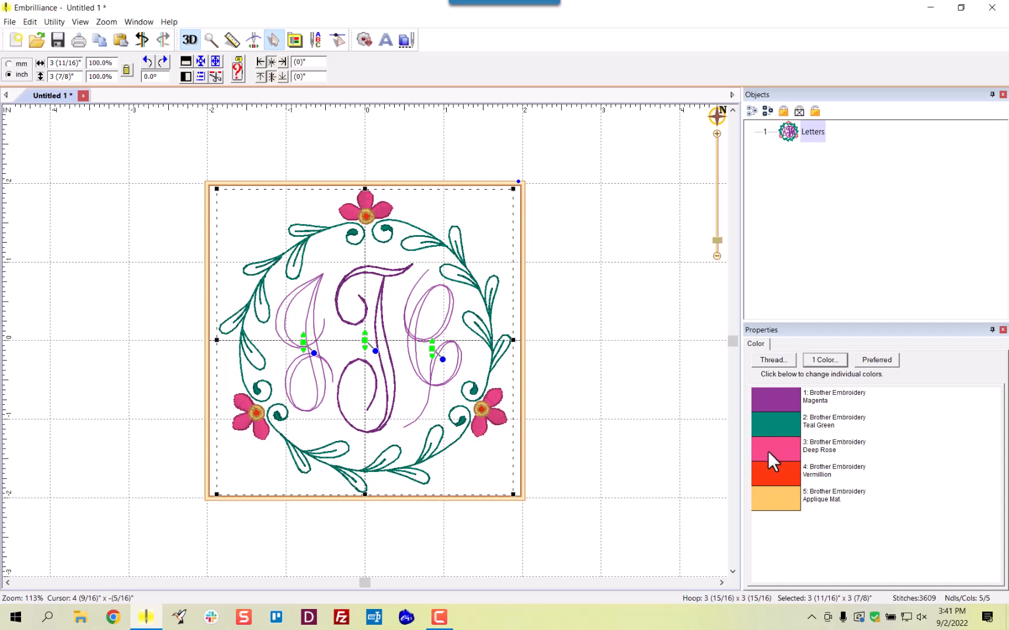
mouse_move(772, 477)
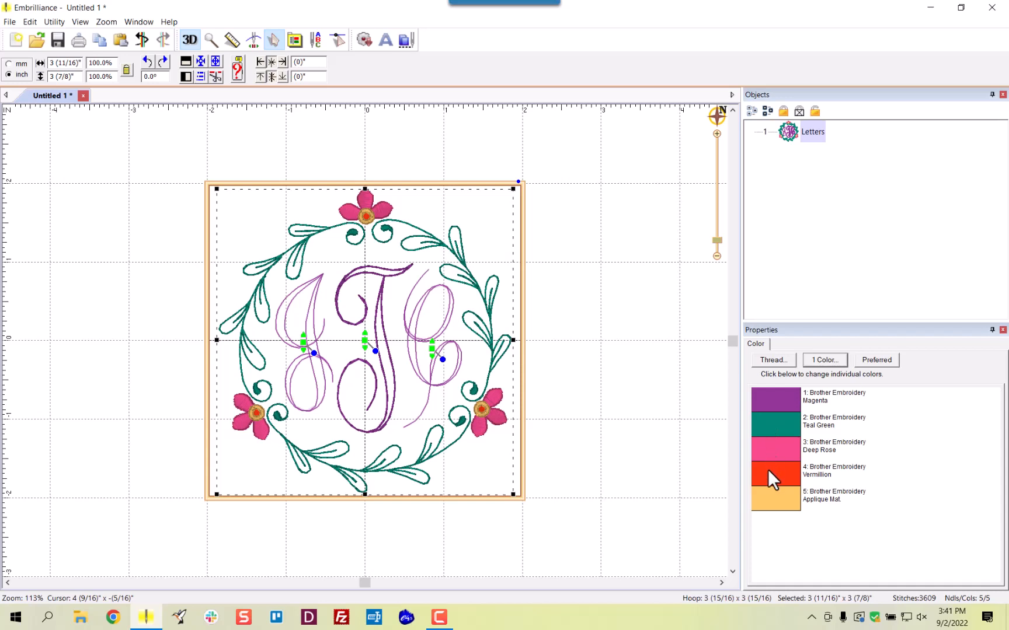
mouse_move(778, 512)
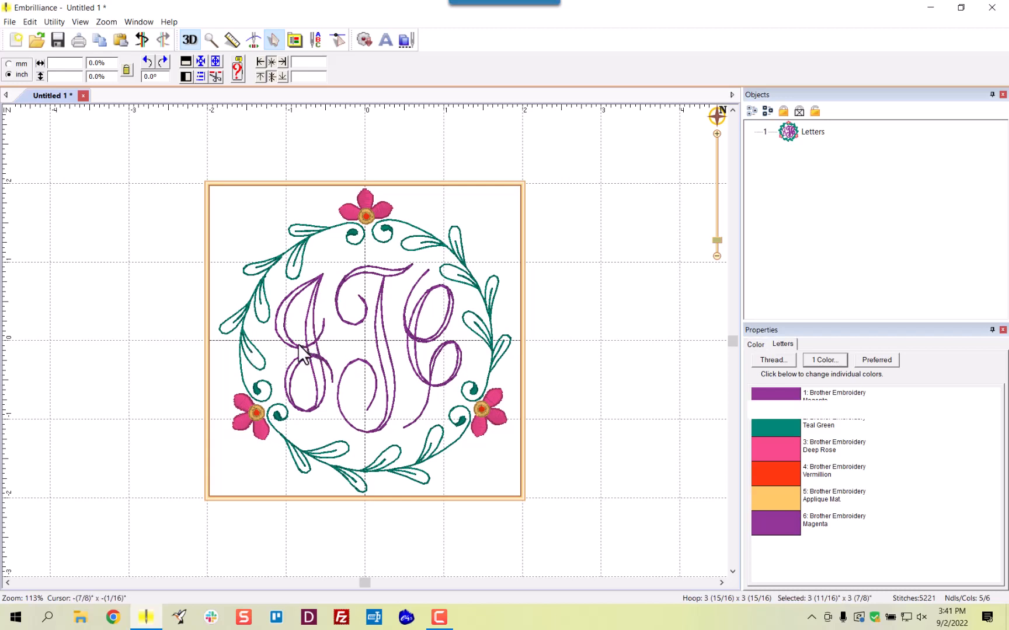
Give the J a sky blue thread from the full Brother Embroidery catalogue
left_click(306, 341)
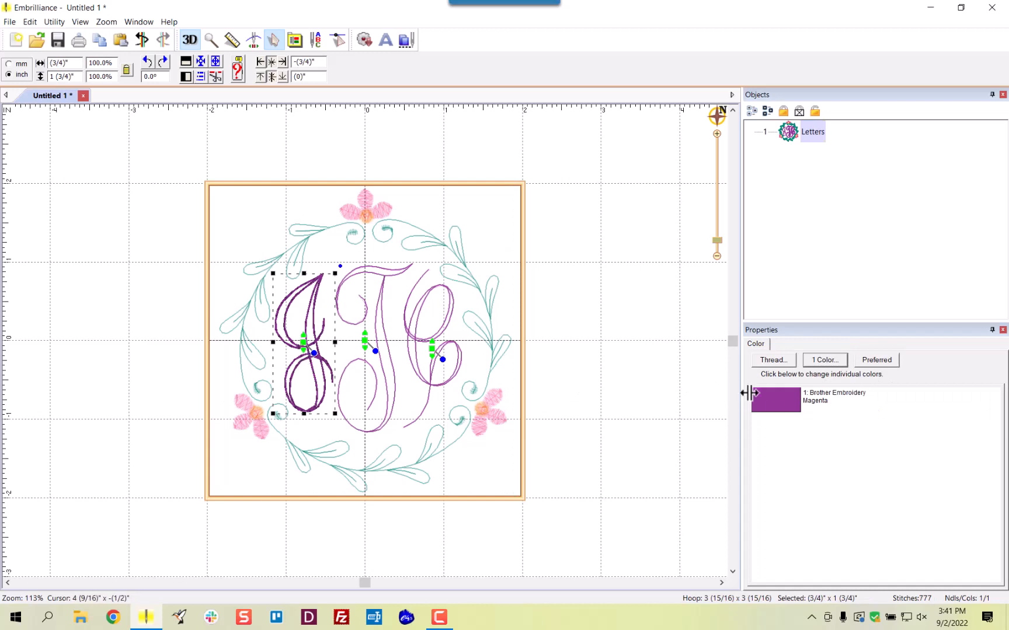
double_click(774, 400)
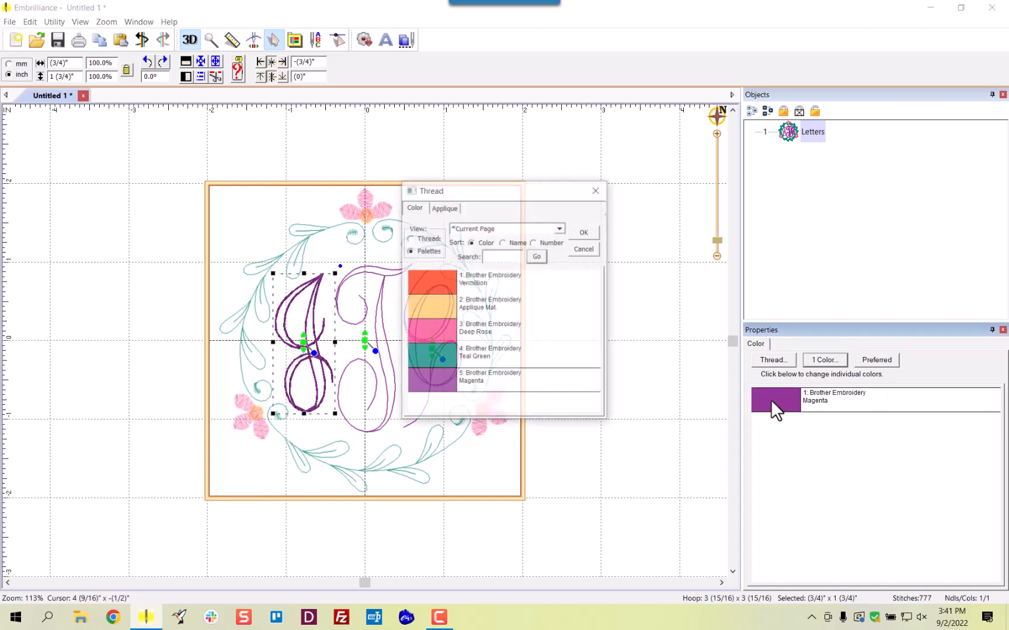
left_click(413, 238)
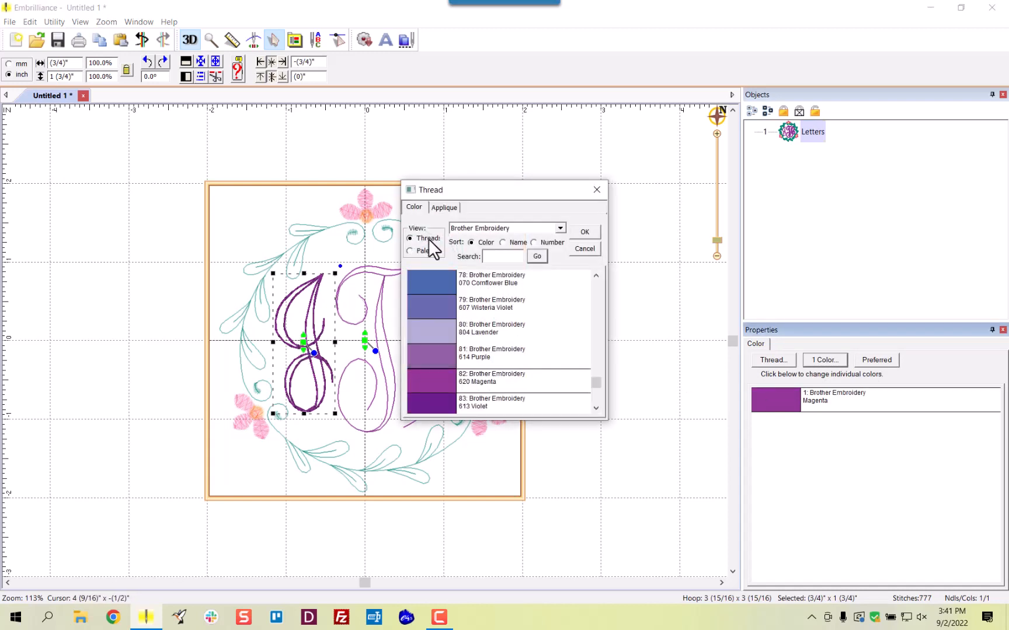
scroll("up", 3)
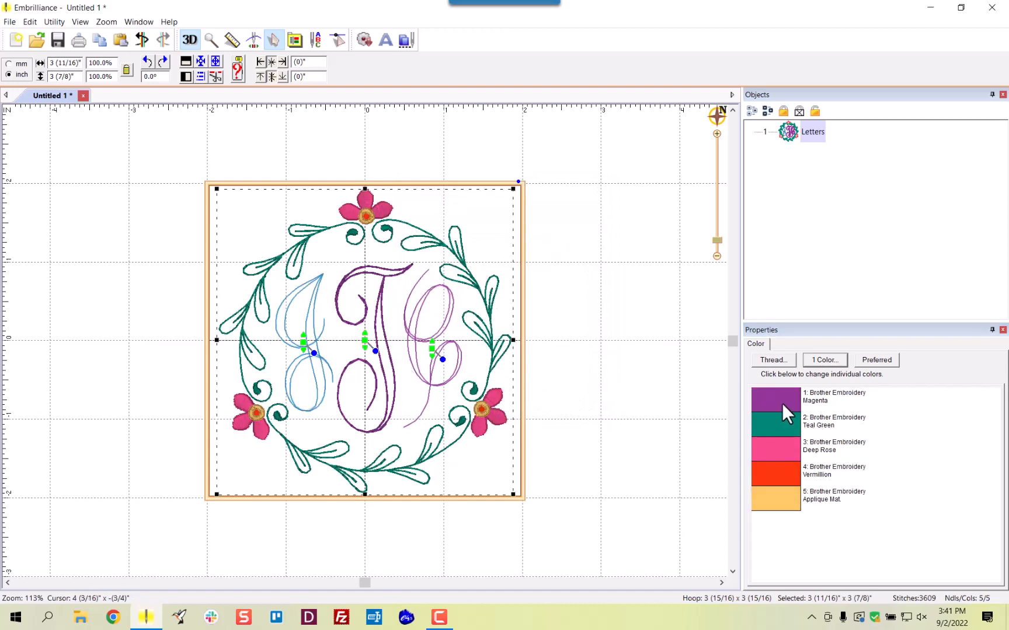
Give the T the same Sky Blue from the colours already used in the design
left_click(773, 360)
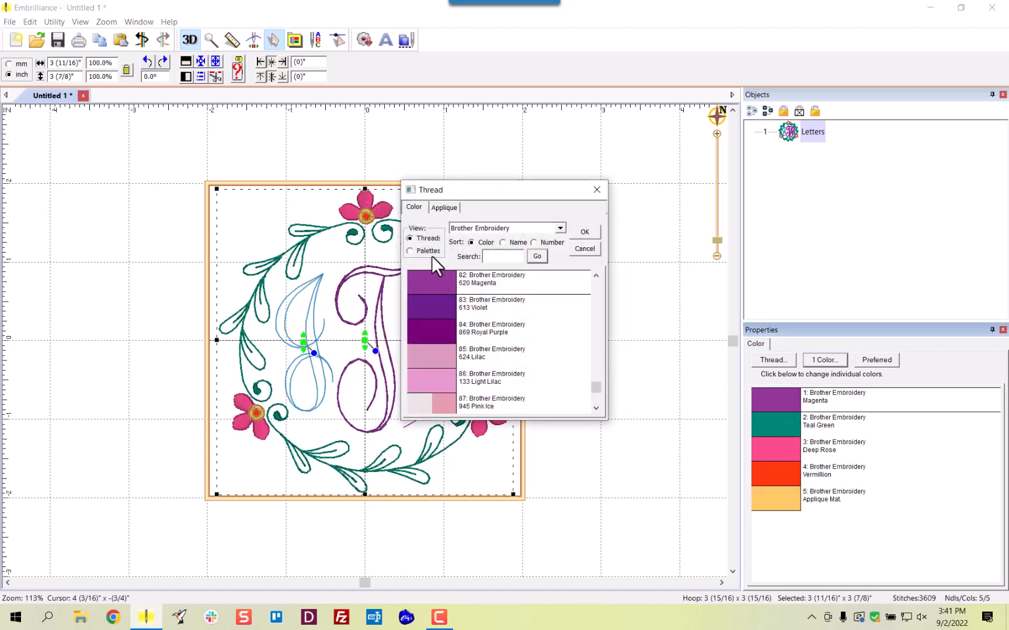
left_click(411, 250)
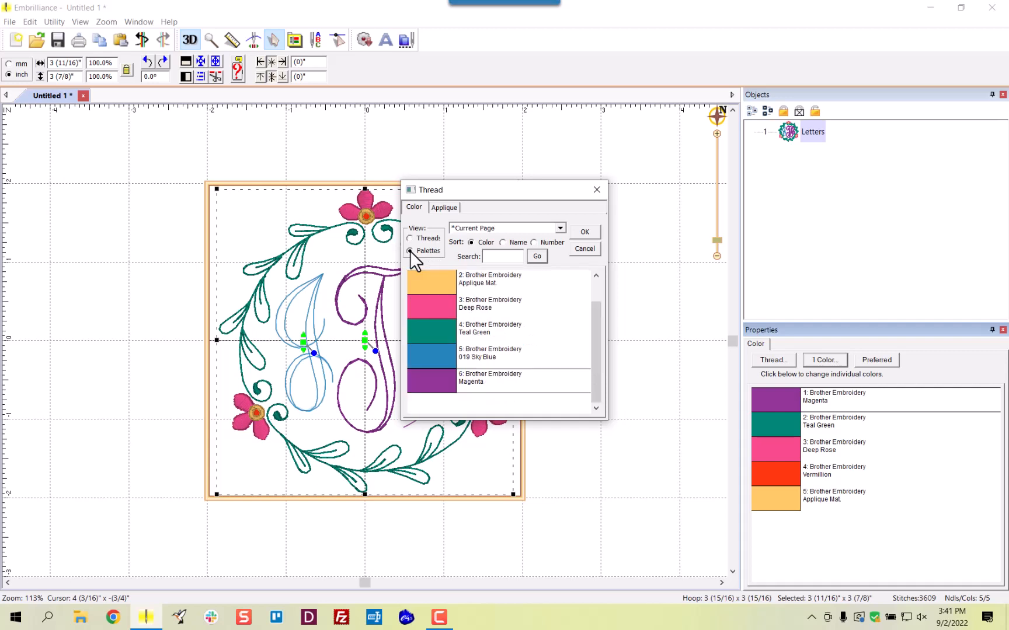
mouse_move(439, 308)
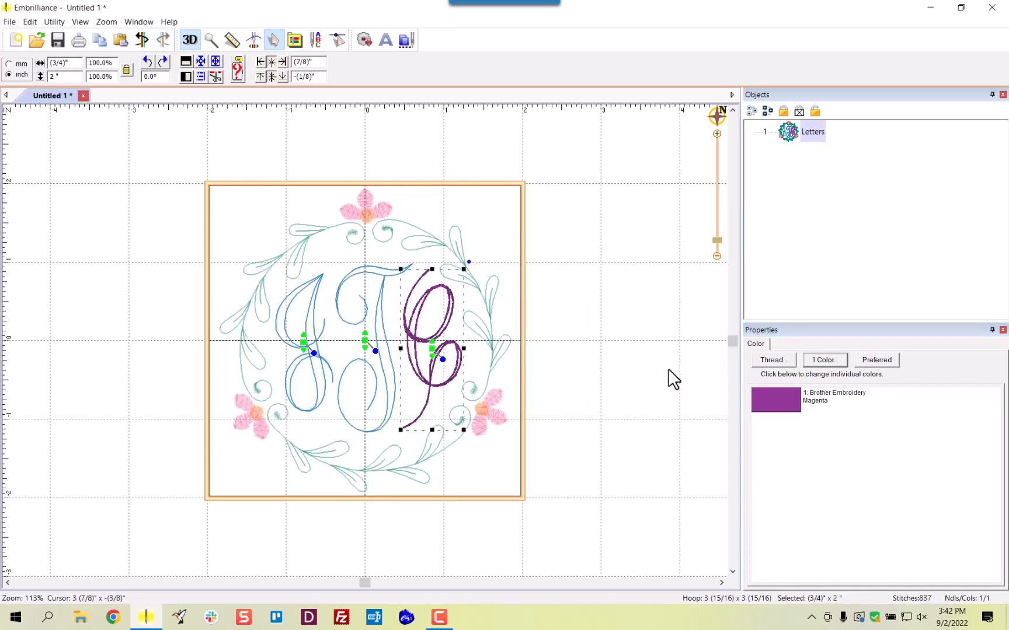
Give the C the 019 Sky Blue thread from the Current Page palette
left_click(772, 360)
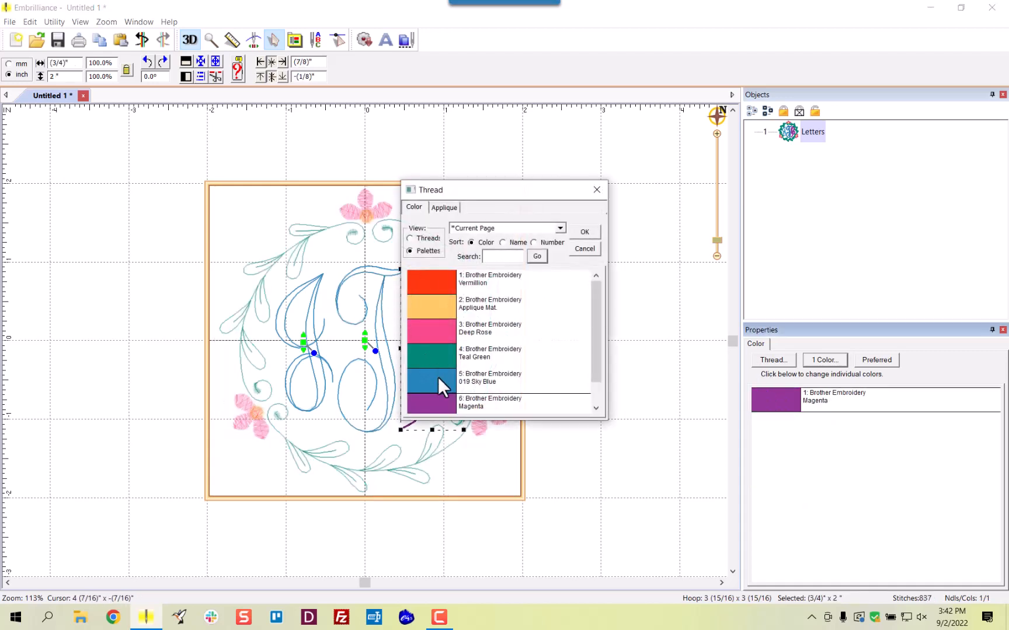
left_click(583, 231)
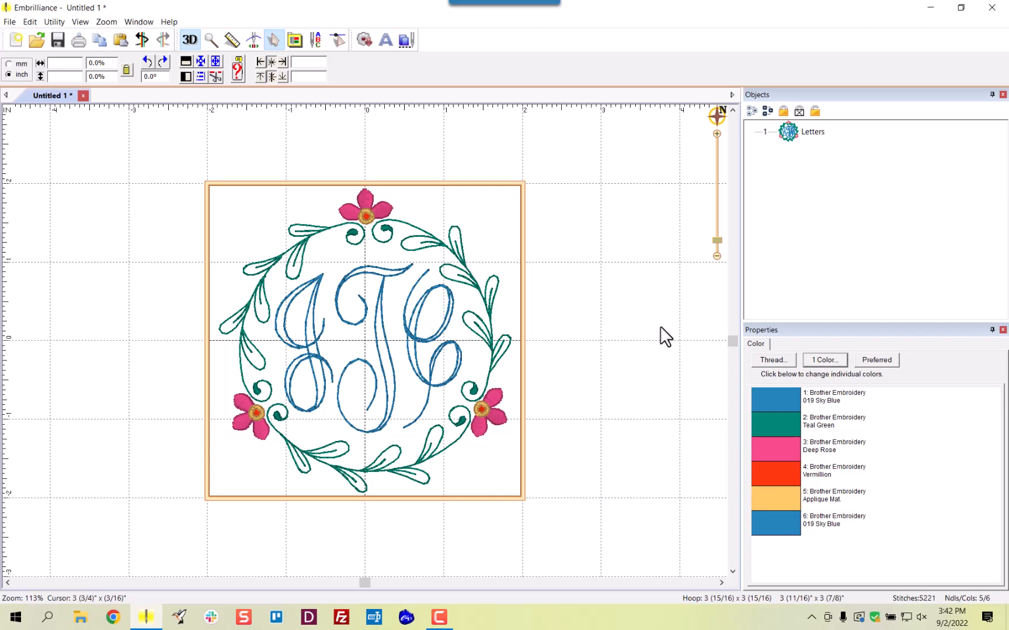
mouse_move(774, 410)
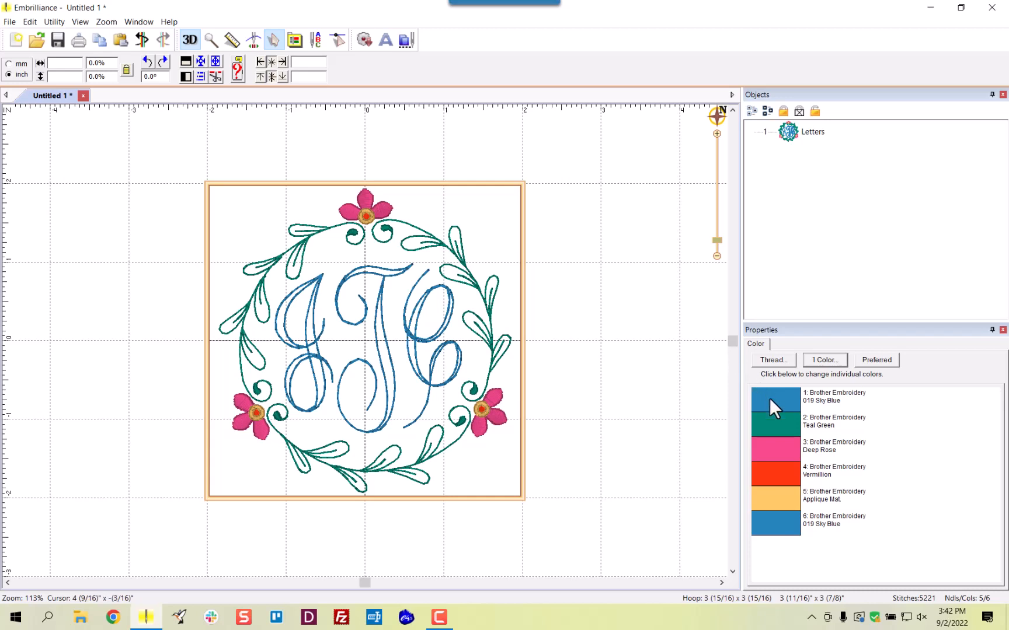
Replace Sky Blue throughout the design with Brother Embroidery 420 Electric Blue
right_click(774, 402)
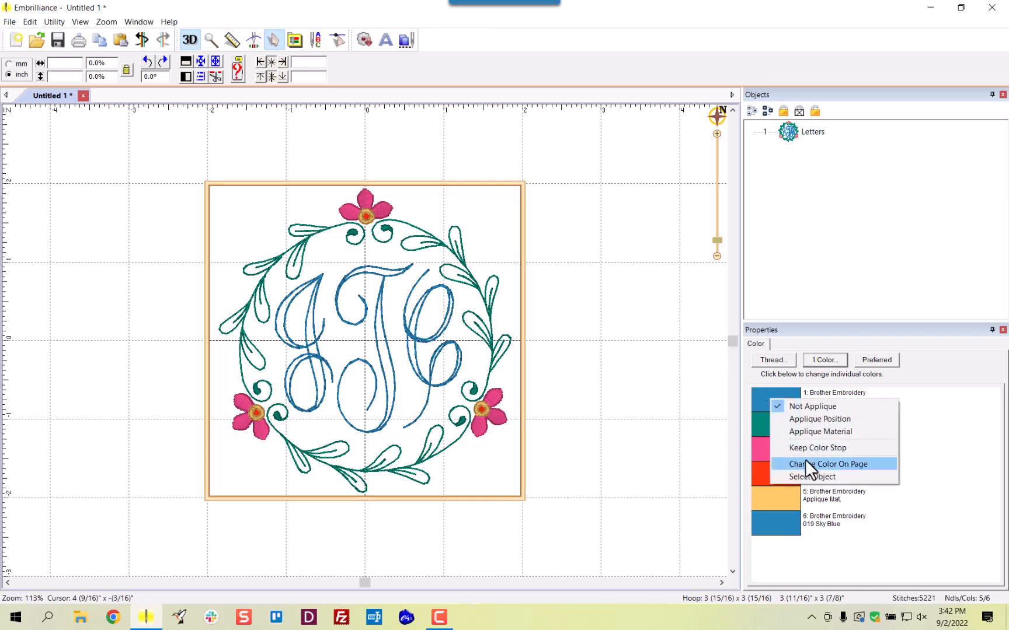
left_click(828, 464)
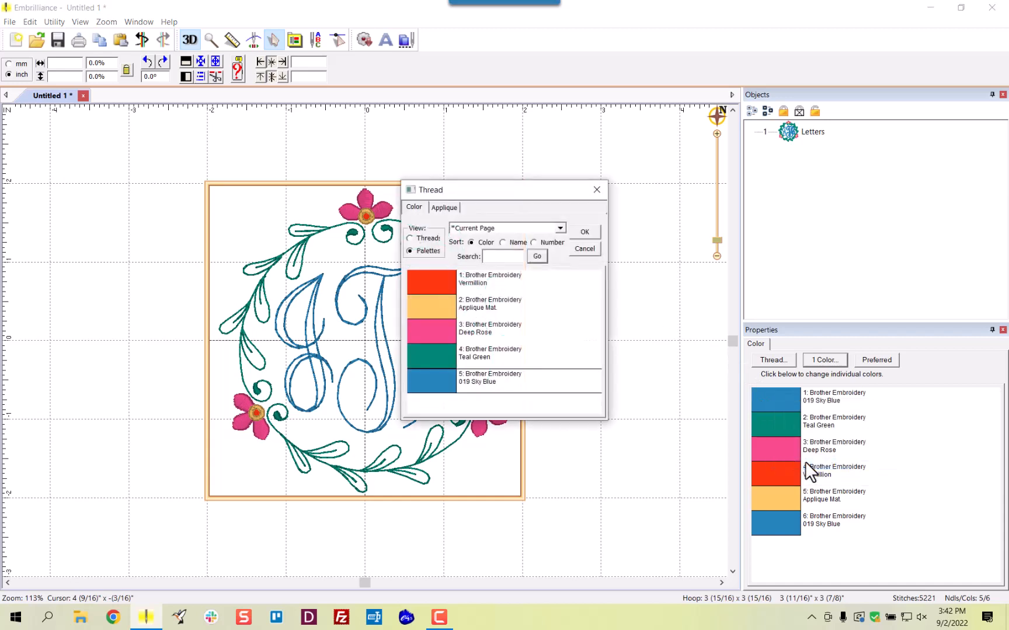
left_click(411, 238)
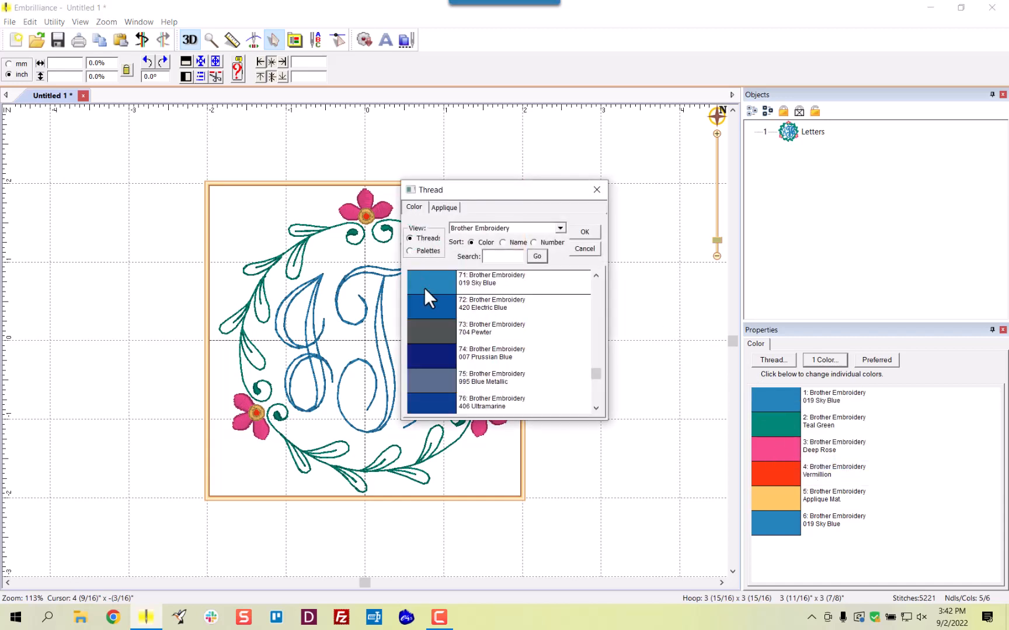
left_click(498, 353)
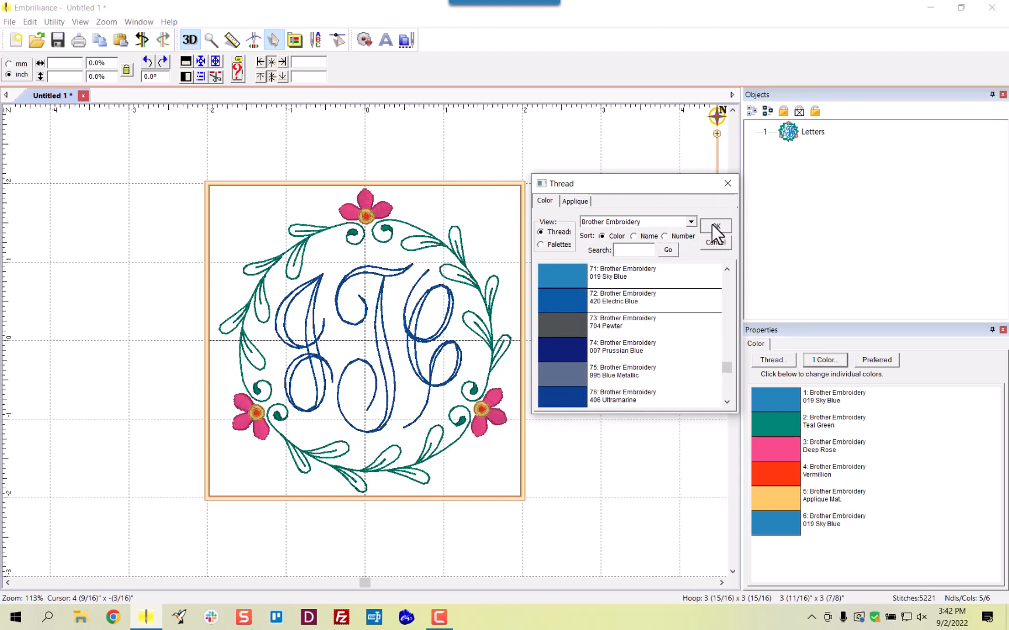
left_click(715, 233)
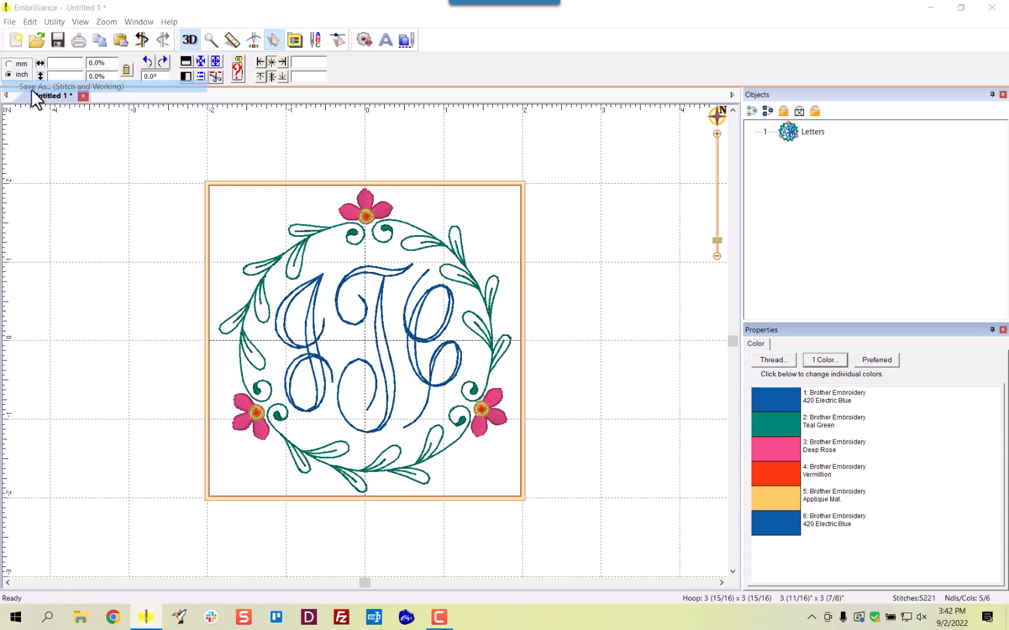
Save the design as the PES file 'JTC Marin Monogram 4in'
left_click(71, 87)
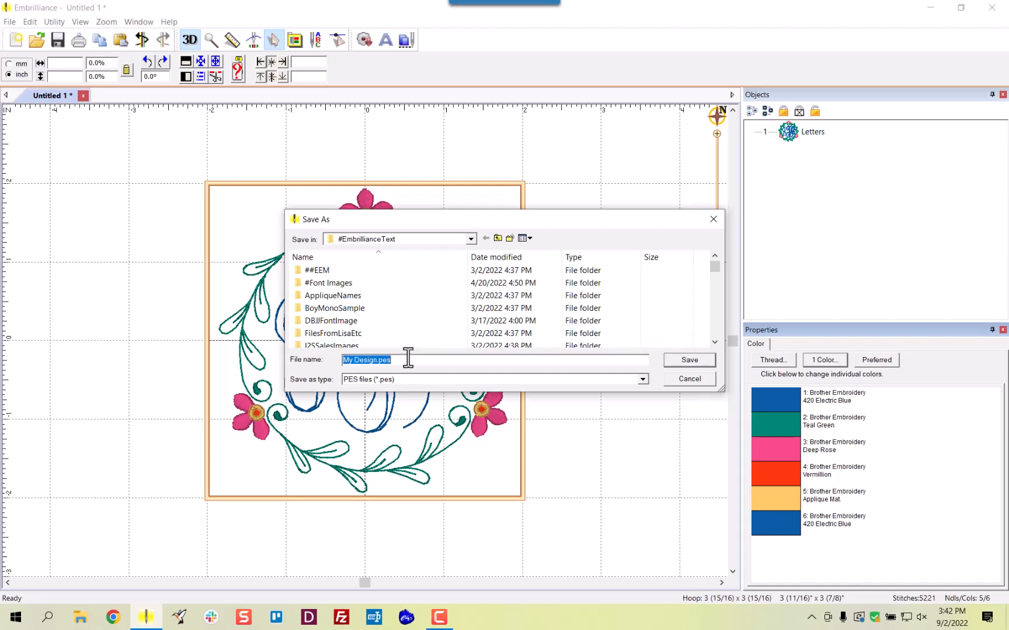
type("Jt")
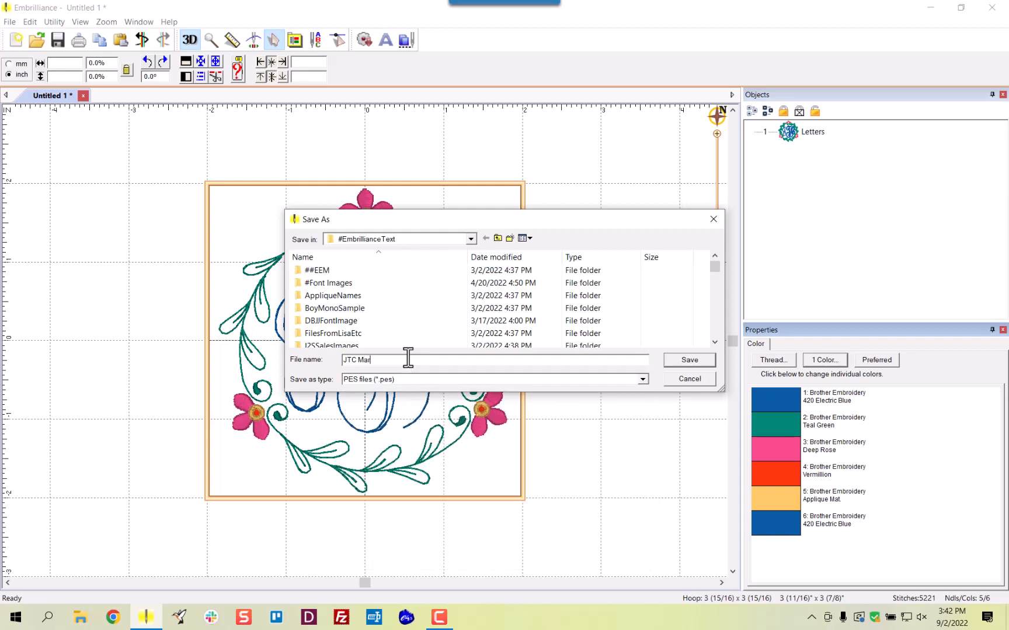
type("in Monogra")
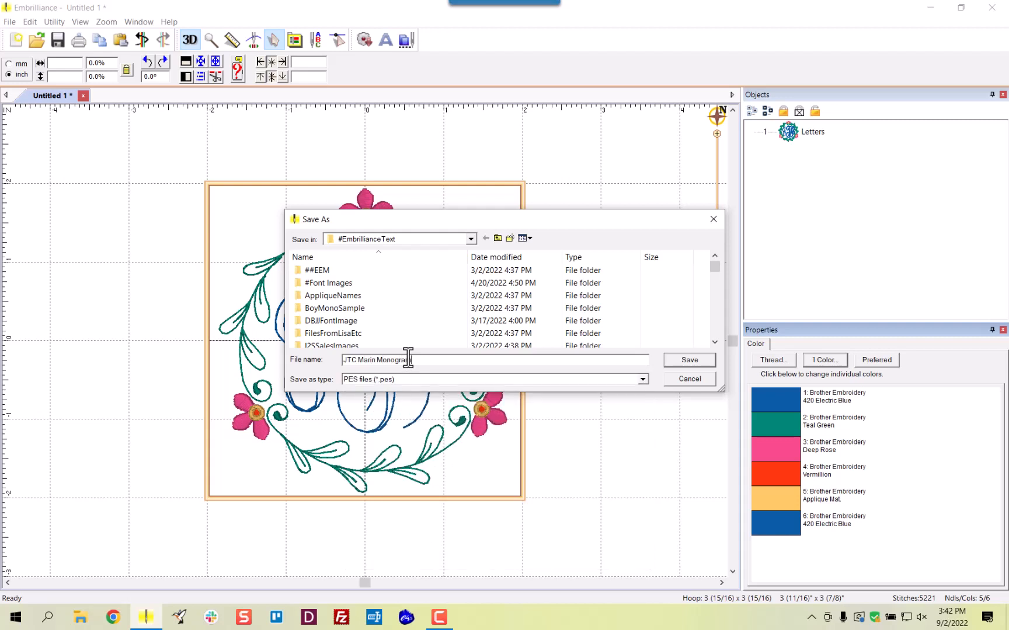
type("4in")
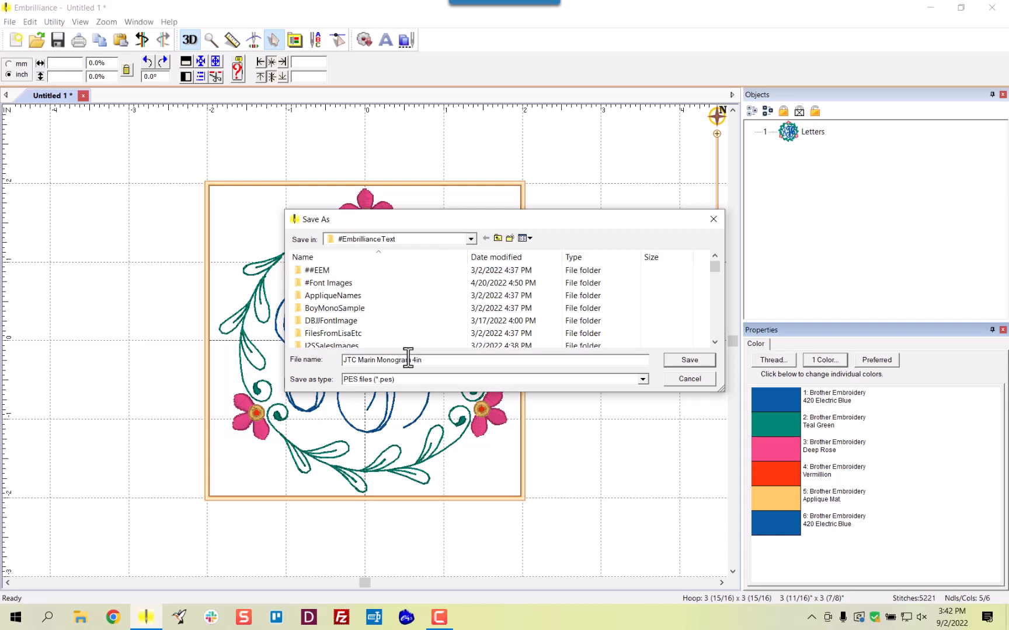
left_click(640, 379)
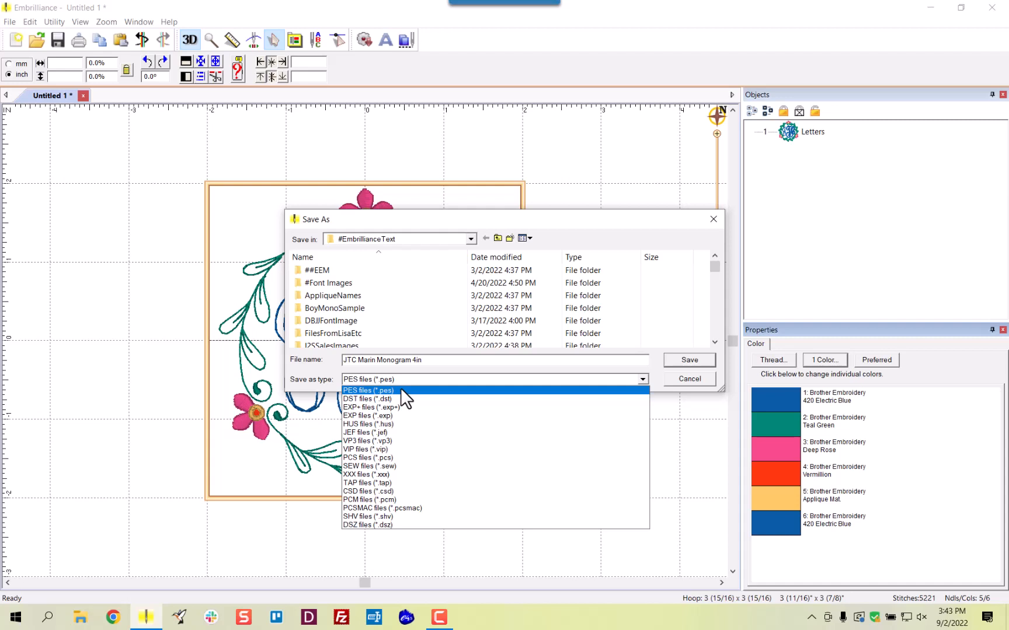
left_click(368, 389)
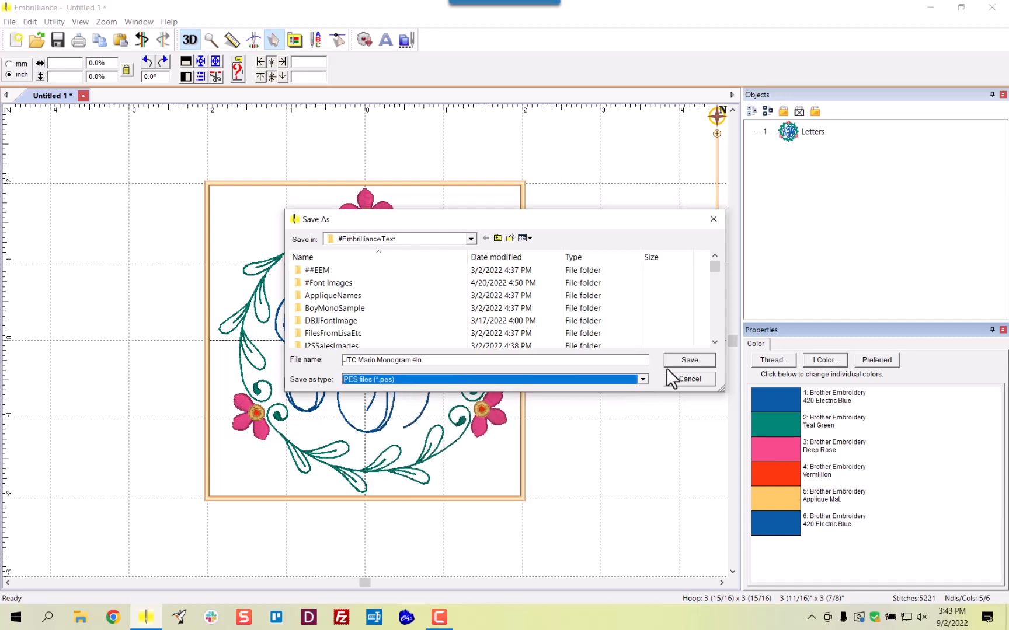
left_click(689, 360)
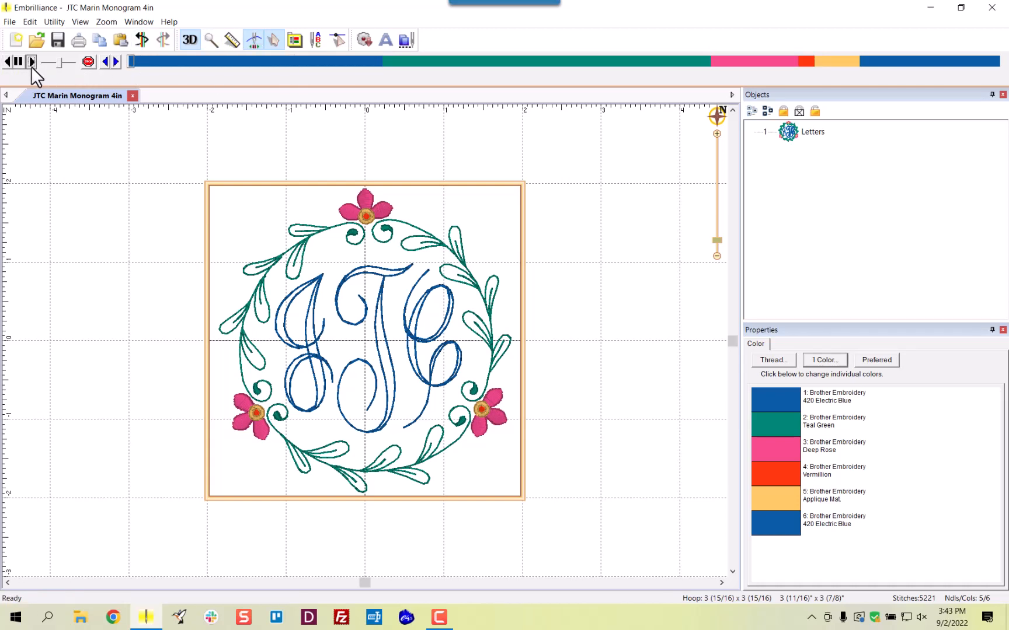
Play the Stitch Simulator through the whole monogram at adjusted speed, then leave it
left_click(31, 61)
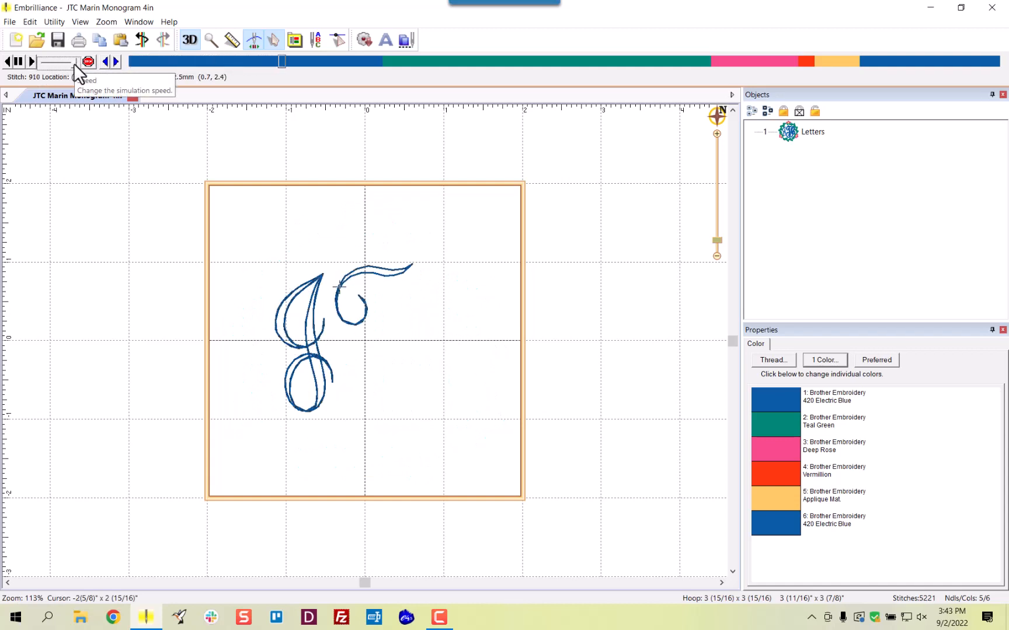
left_click(30, 61)
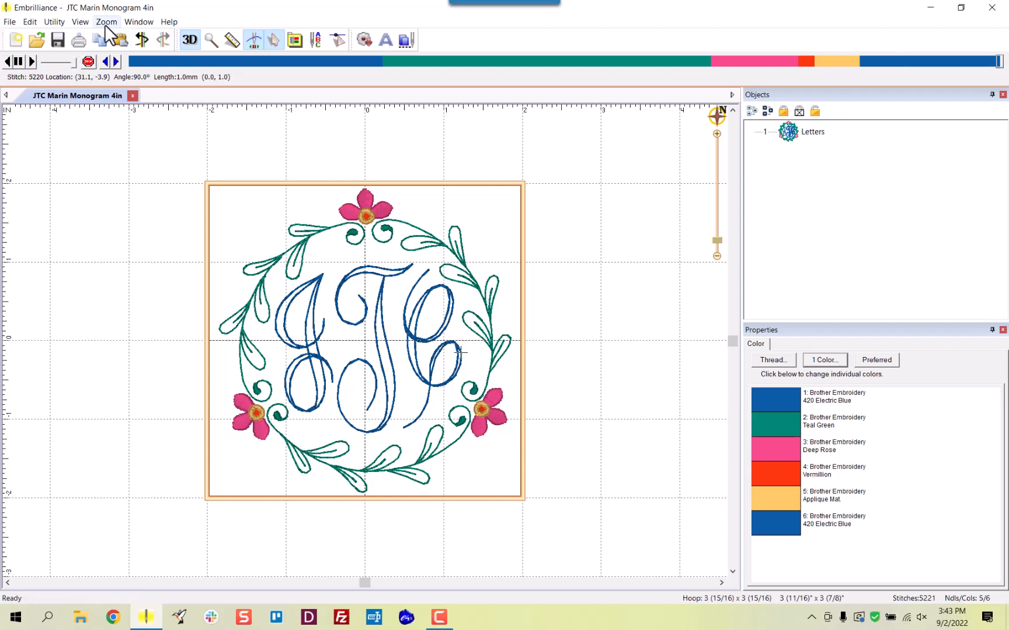
left_click(253, 40)
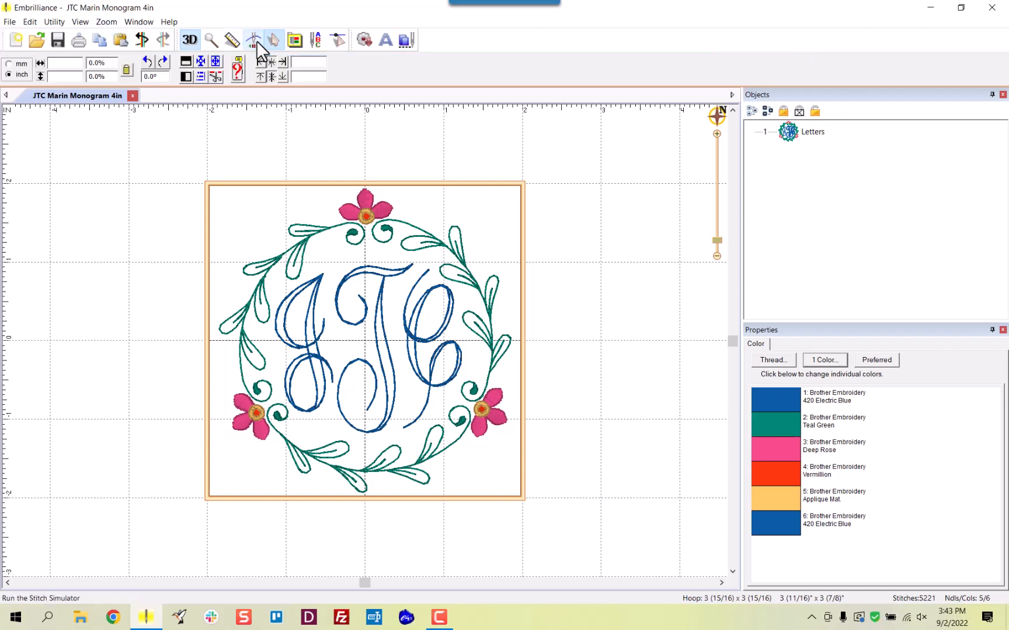
Run Utility > Color Sort and open the sorted monogram as a new design view
left_click(54, 21)
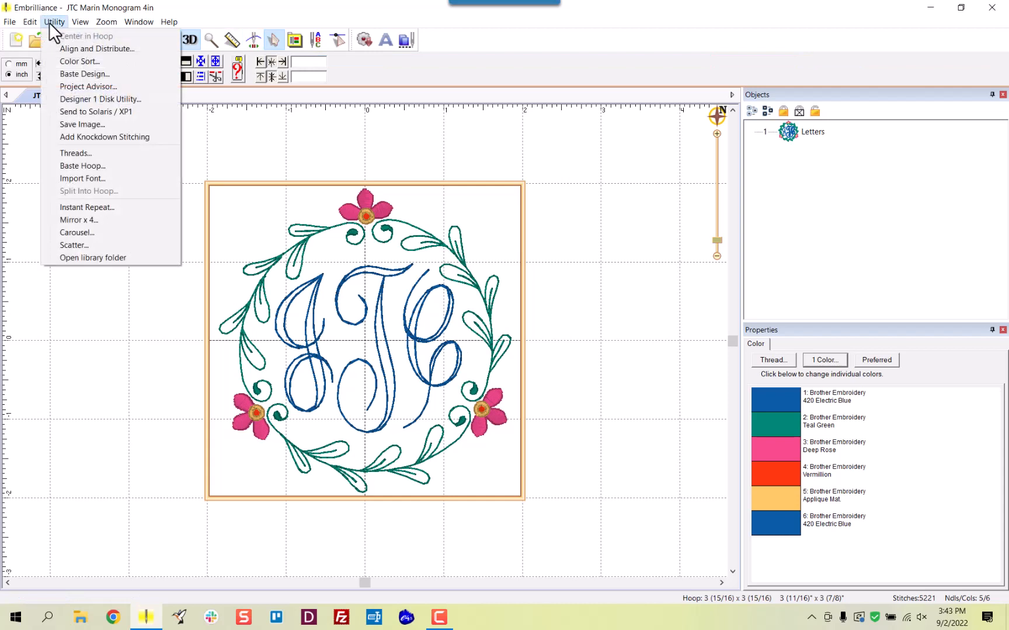
mouse_move(84, 74)
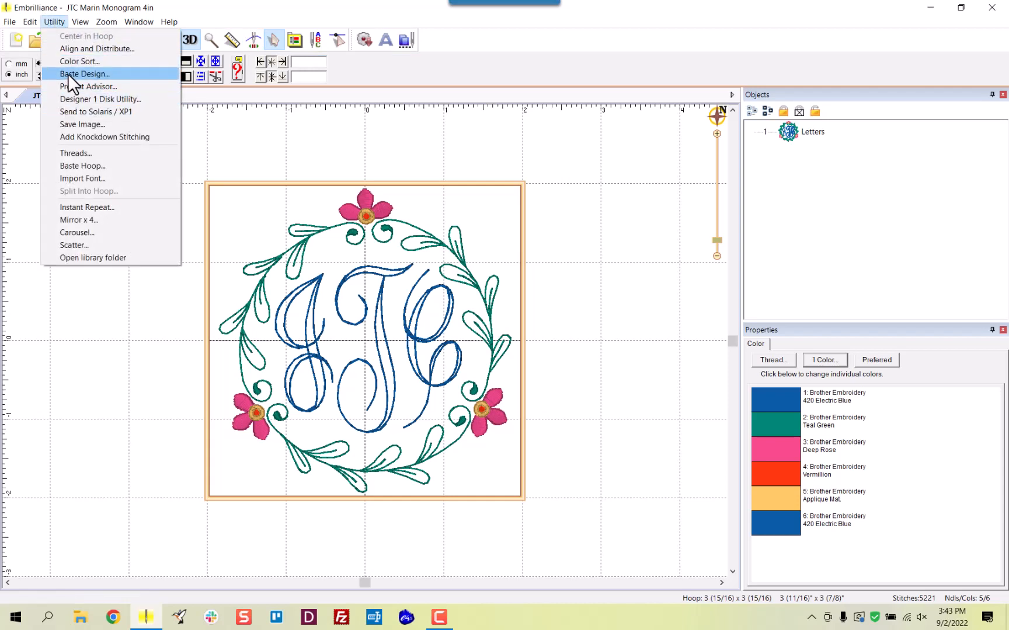
left_click(78, 61)
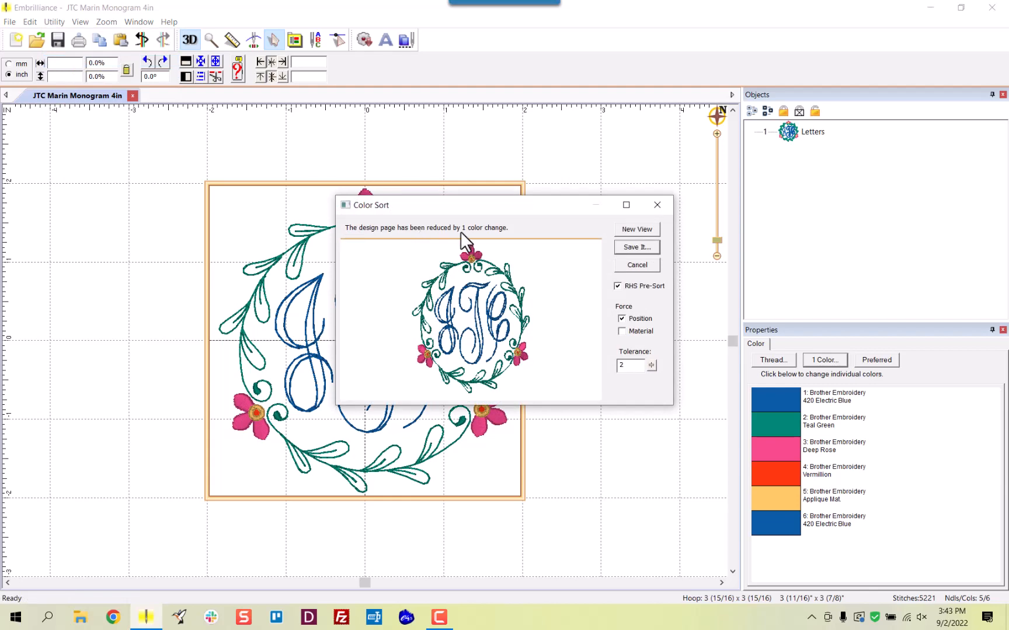
mouse_move(641, 243)
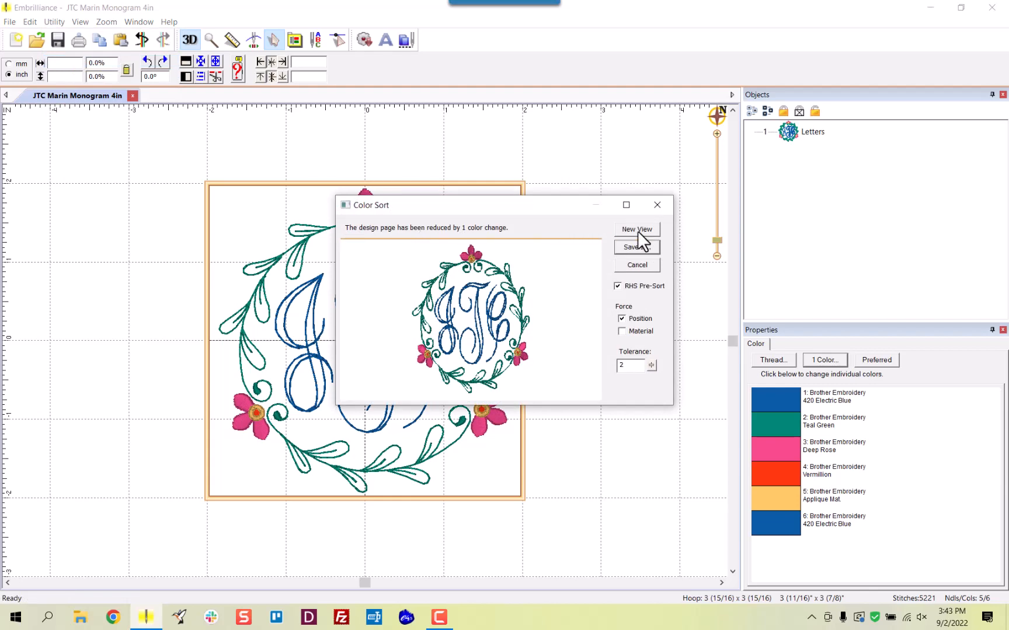
left_click(635, 230)
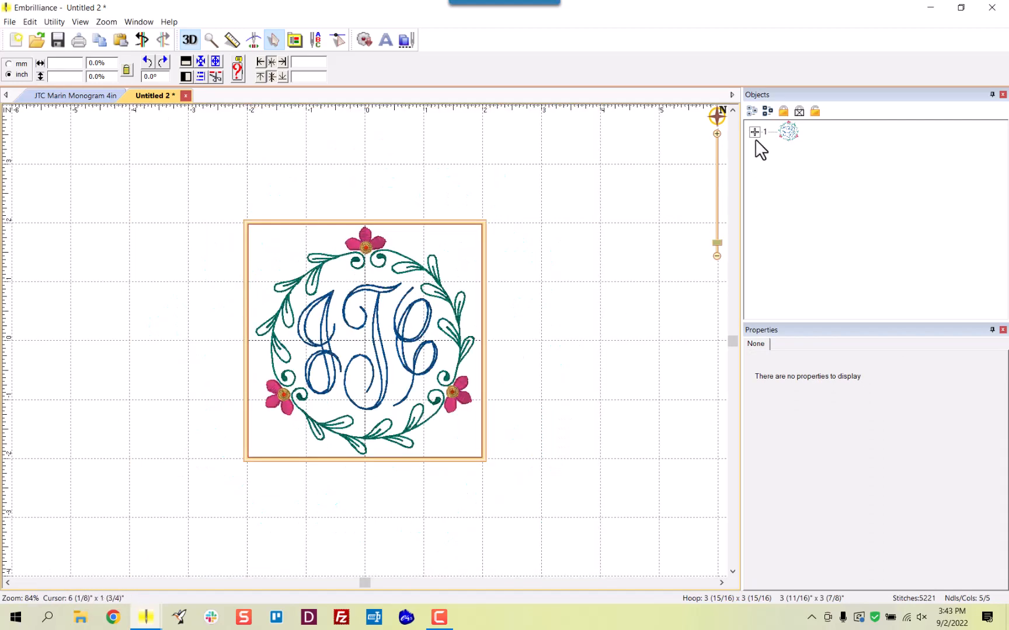
Expand the design's color groups and inspect the Electric Blue, Vermillion and Applique Mat. blocks
left_click(755, 134)
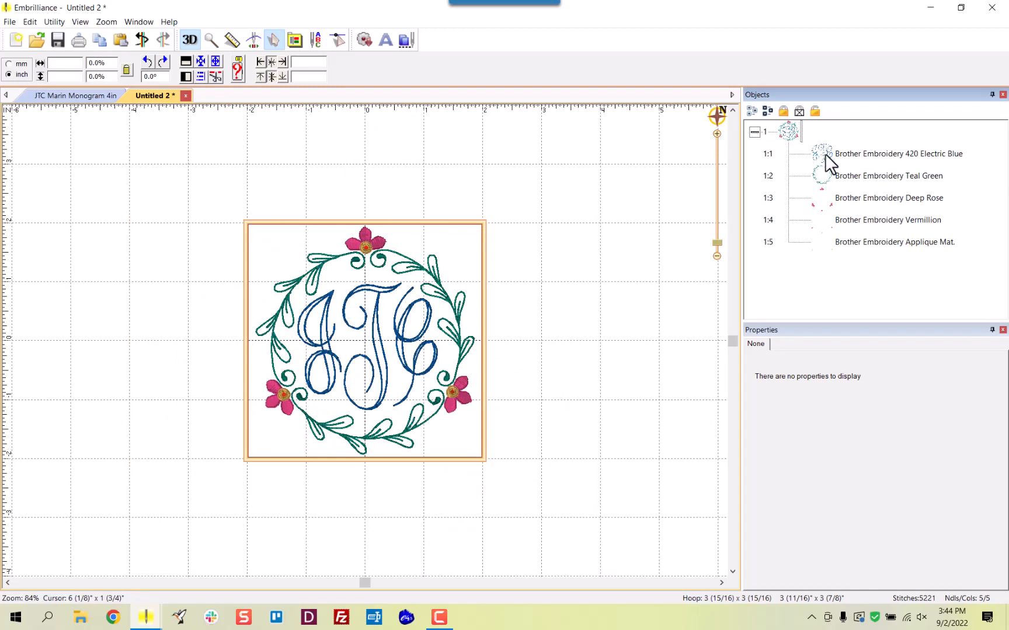
left_click(898, 154)
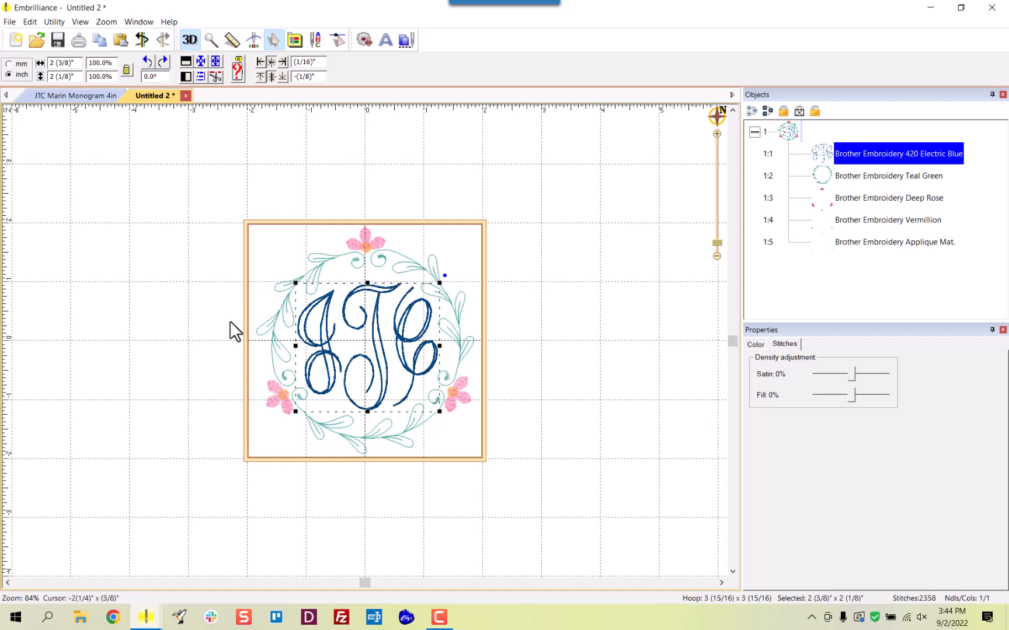
mouse_move(806, 207)
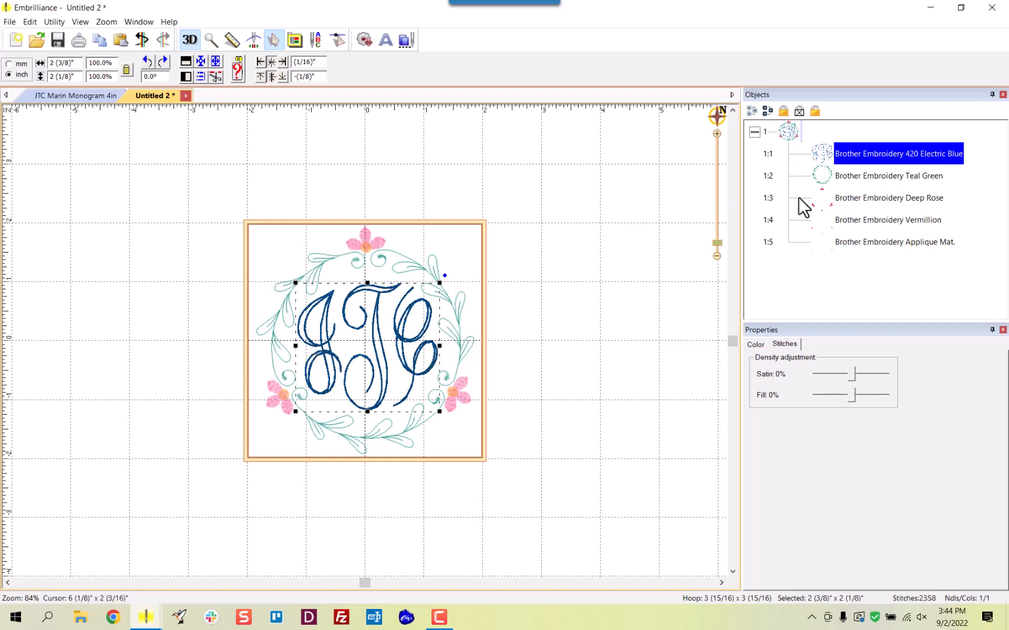
left_click(887, 219)
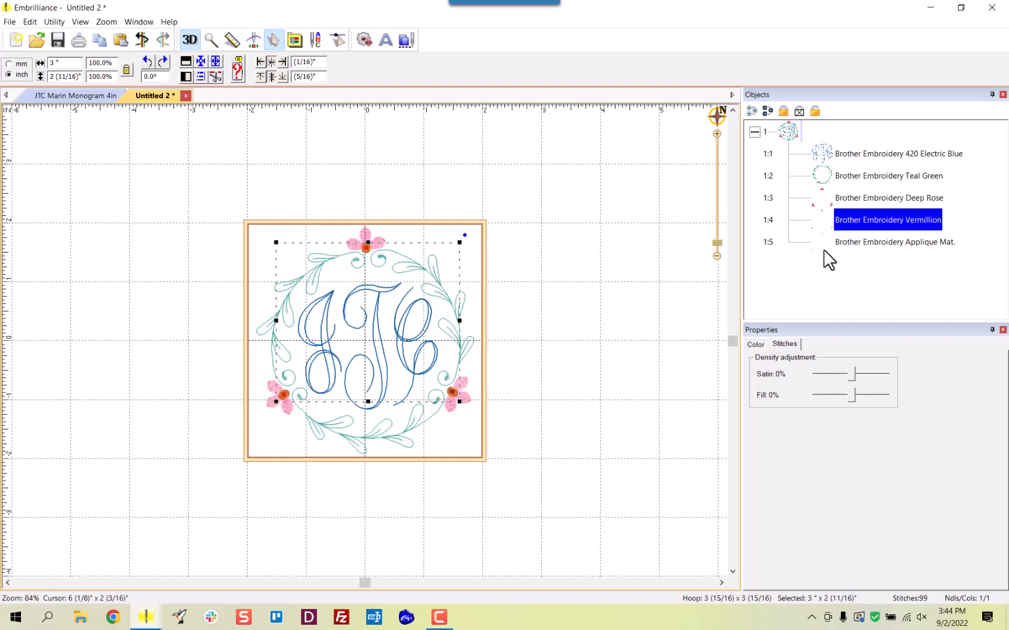
left_click(894, 242)
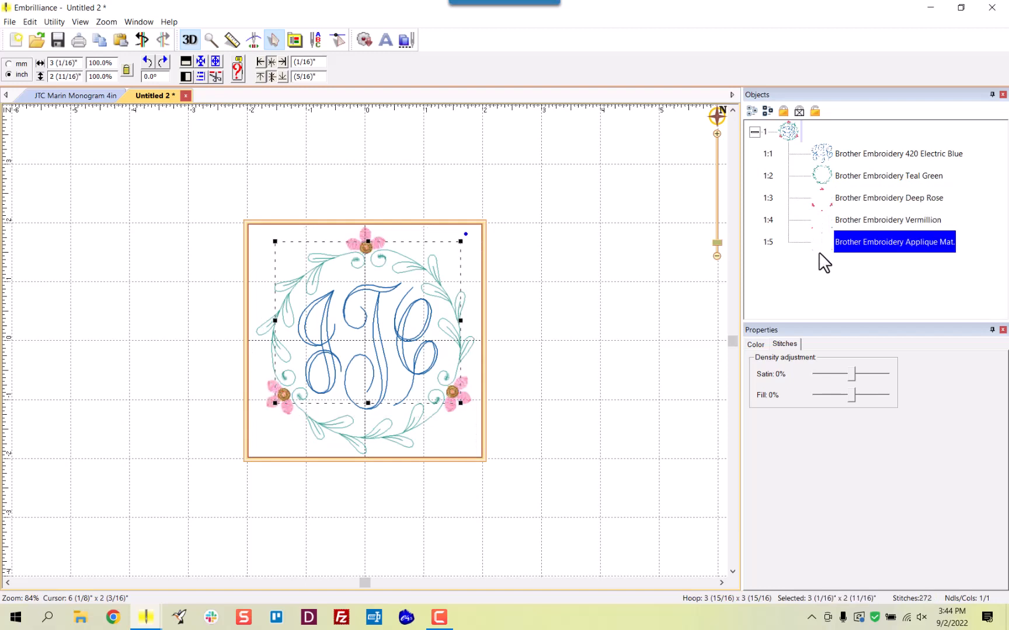
mouse_move(825, 273)
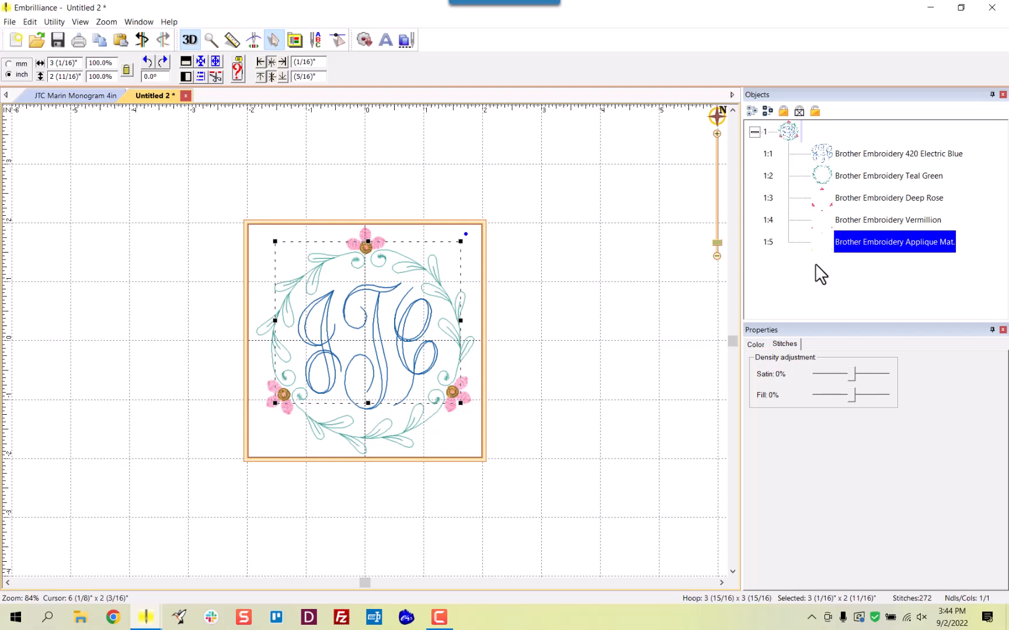
mouse_move(801, 271)
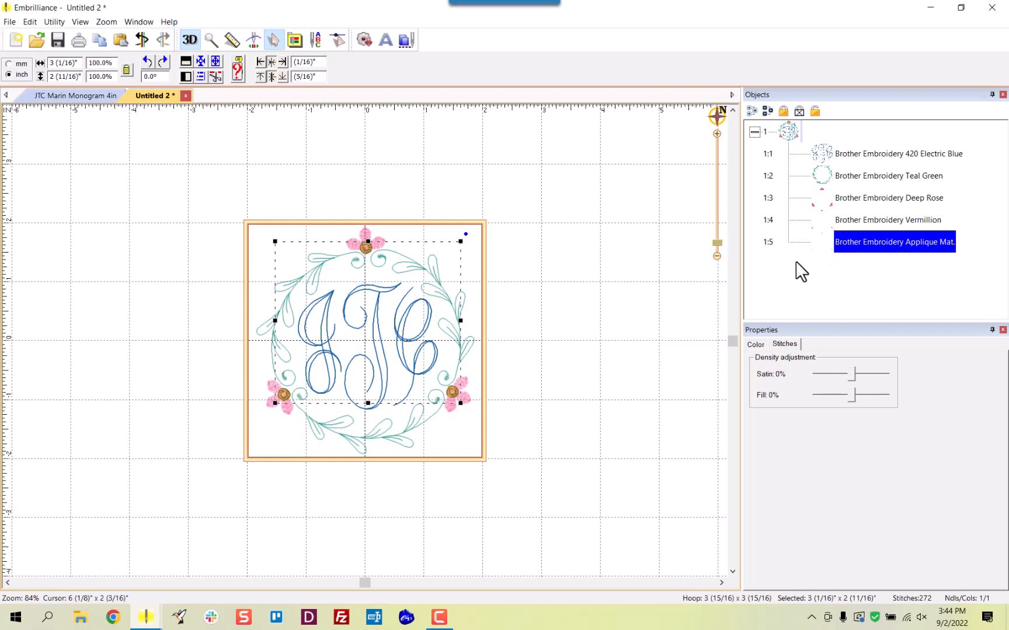